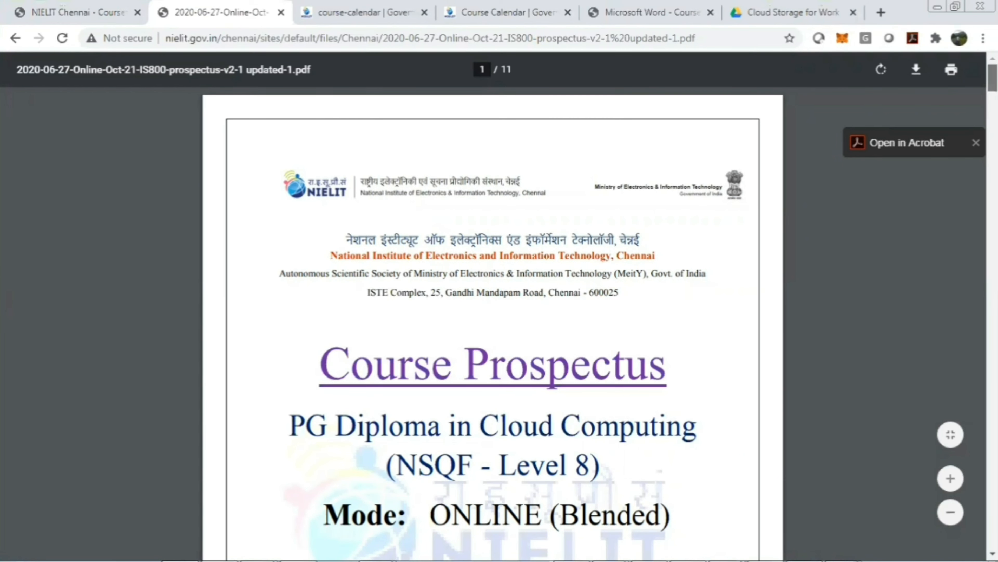
Scroll from the cover page to page 3's course details box with code IS 800 and registration dates.
scroll(down, 3)
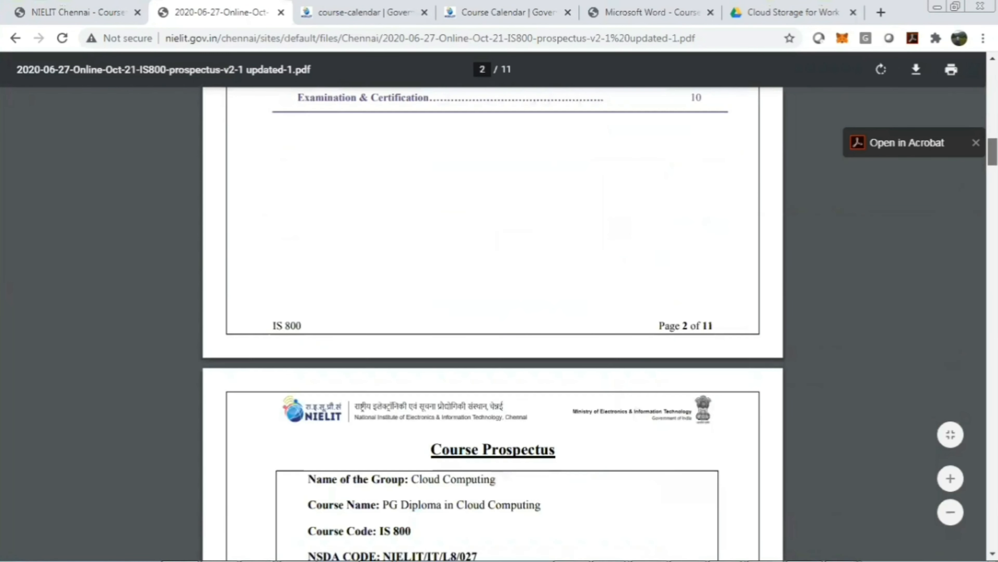
scroll(down, 3)
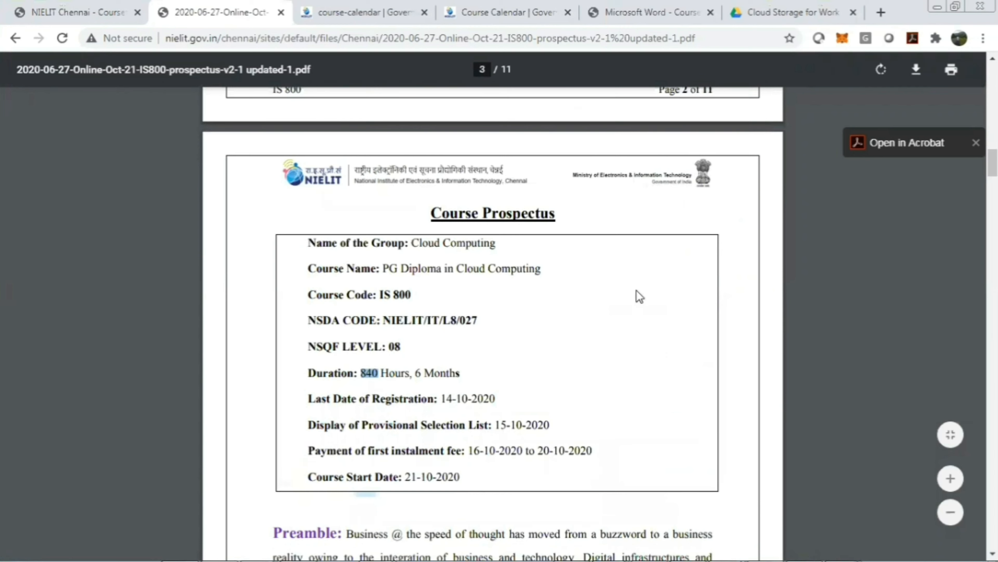
mouse_move(370, 380)
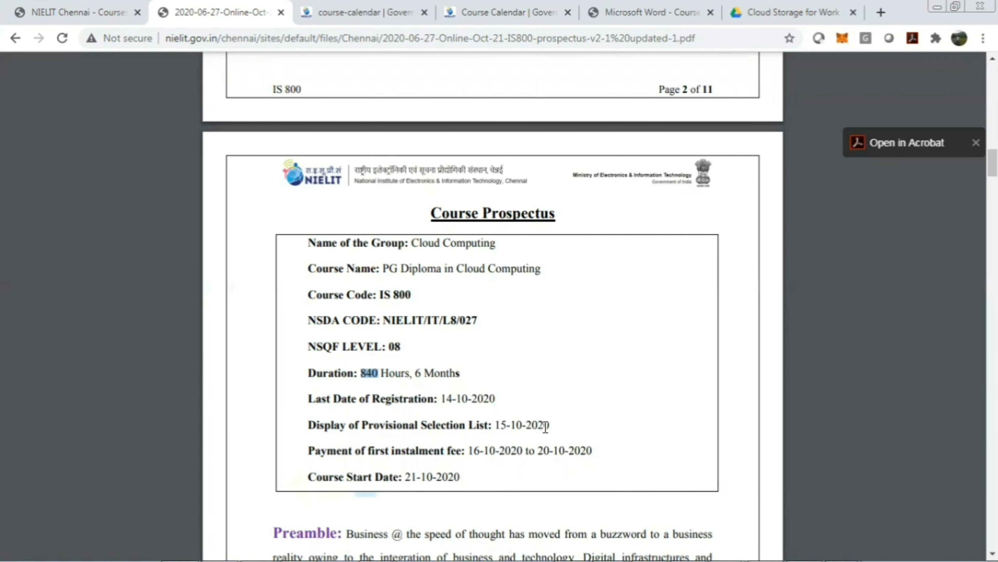
mouse_move(434, 452)
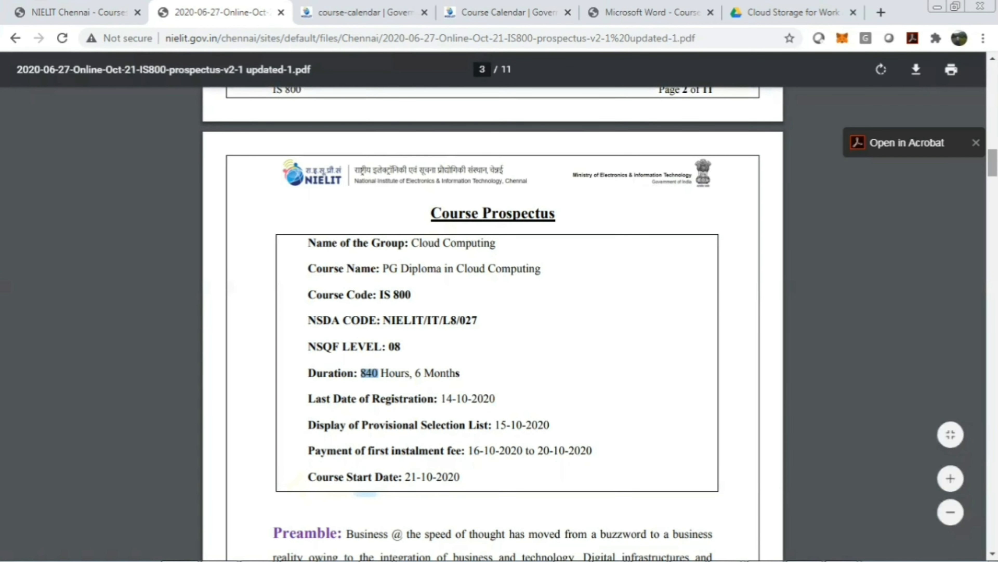
Scroll past Preamble and Objective to page 4's Outcome and Full Flow of Course diagram.
scroll(down, 3)
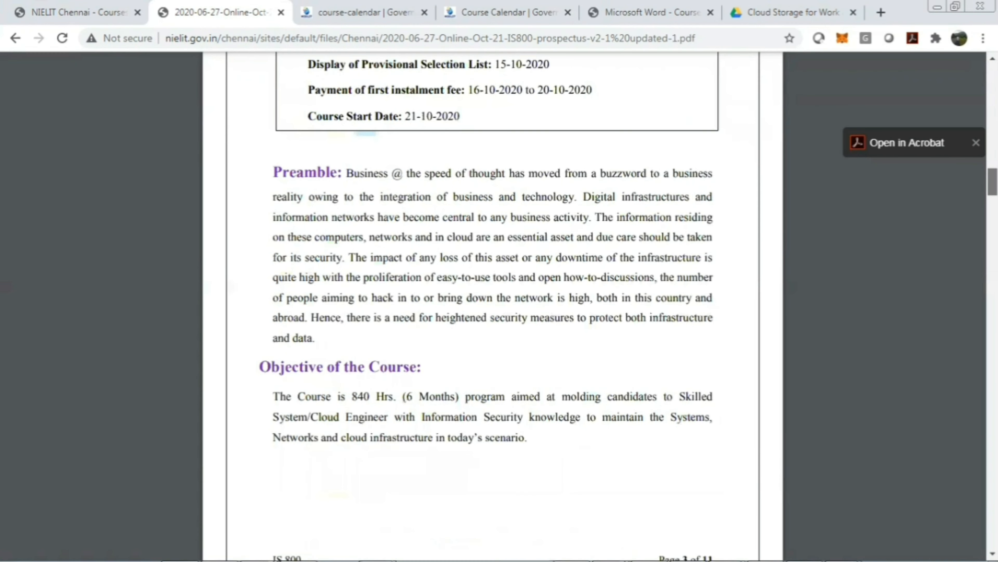
mouse_move(482, 385)
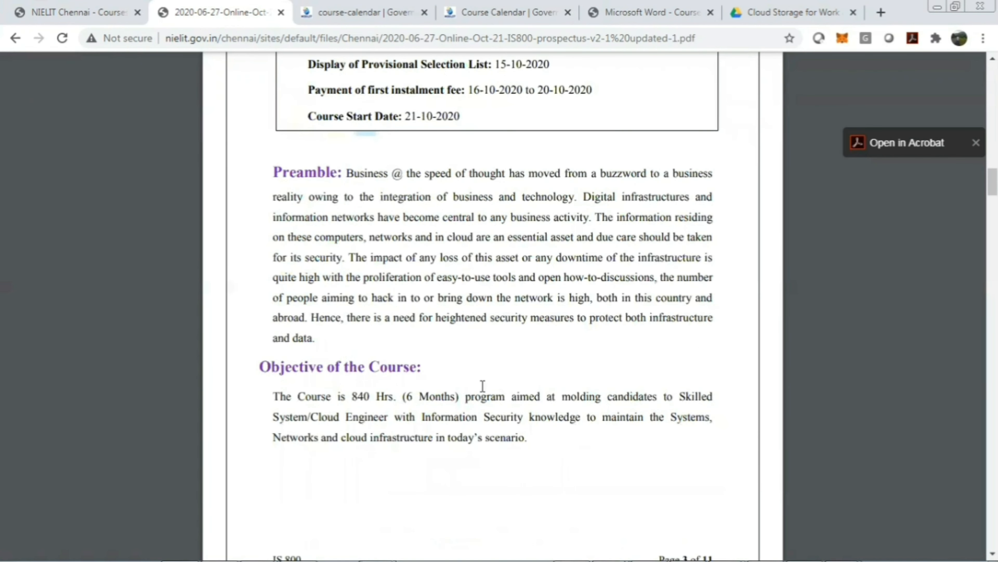
mouse_move(531, 397)
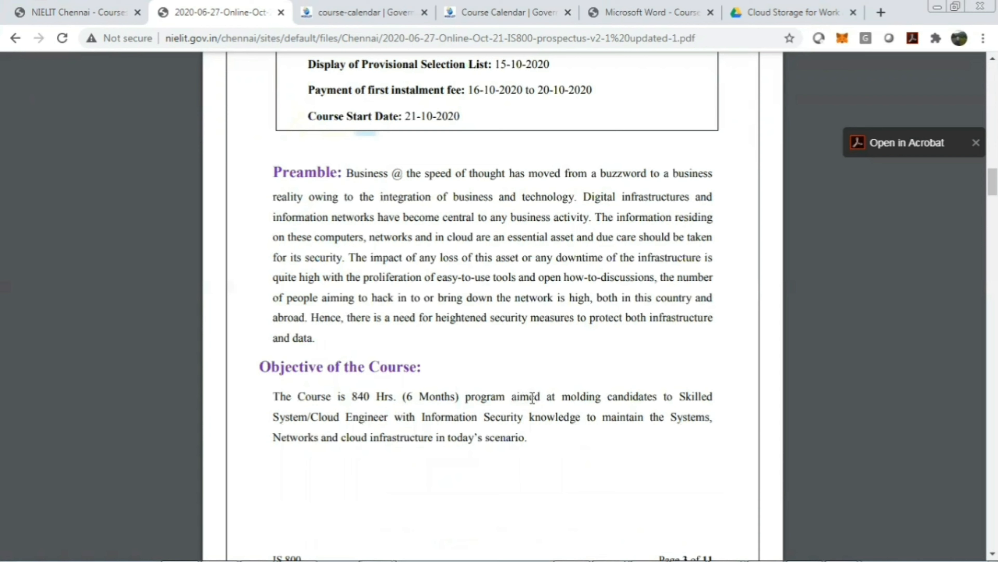
mouse_move(587, 406)
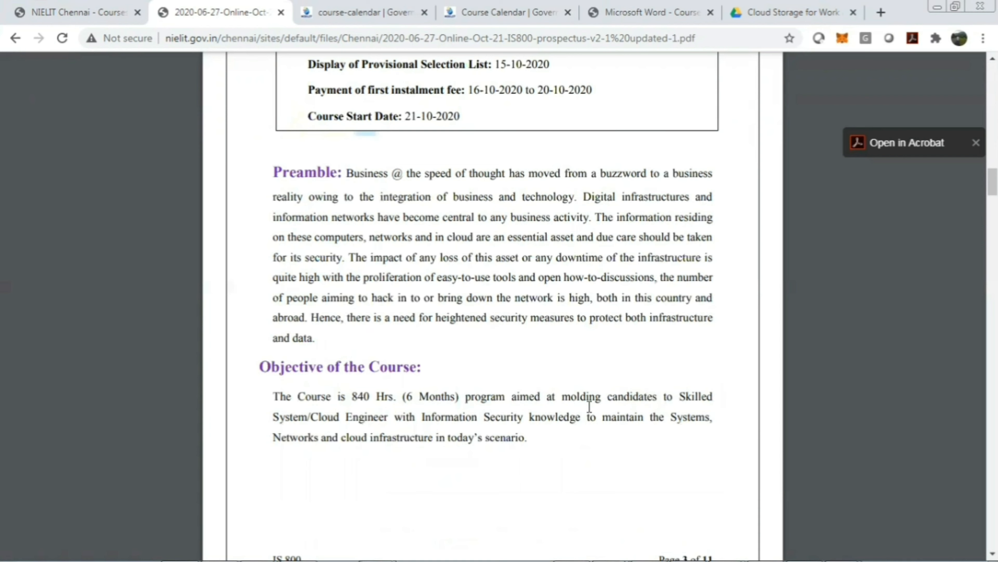
mouse_move(332, 421)
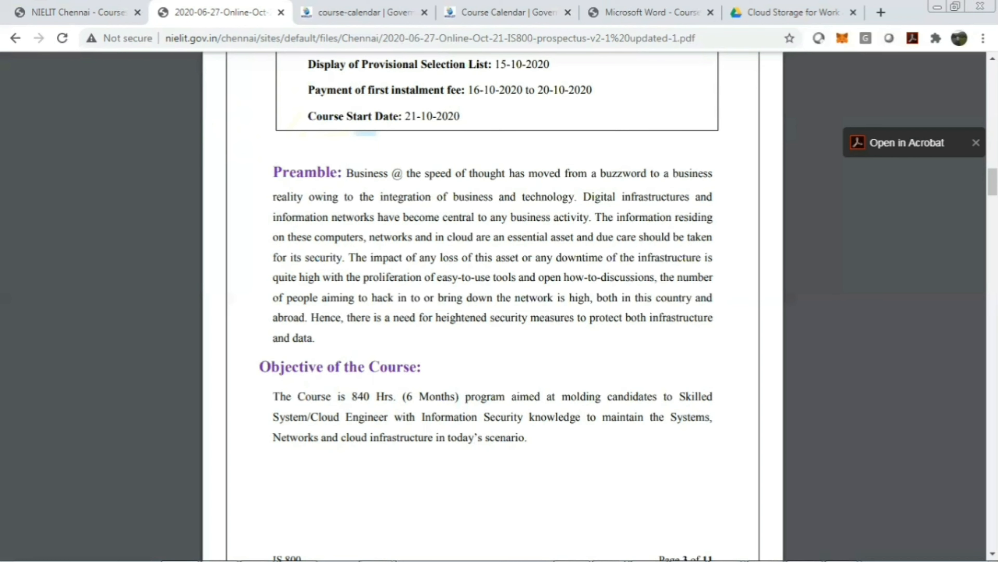
scroll(down, 3)
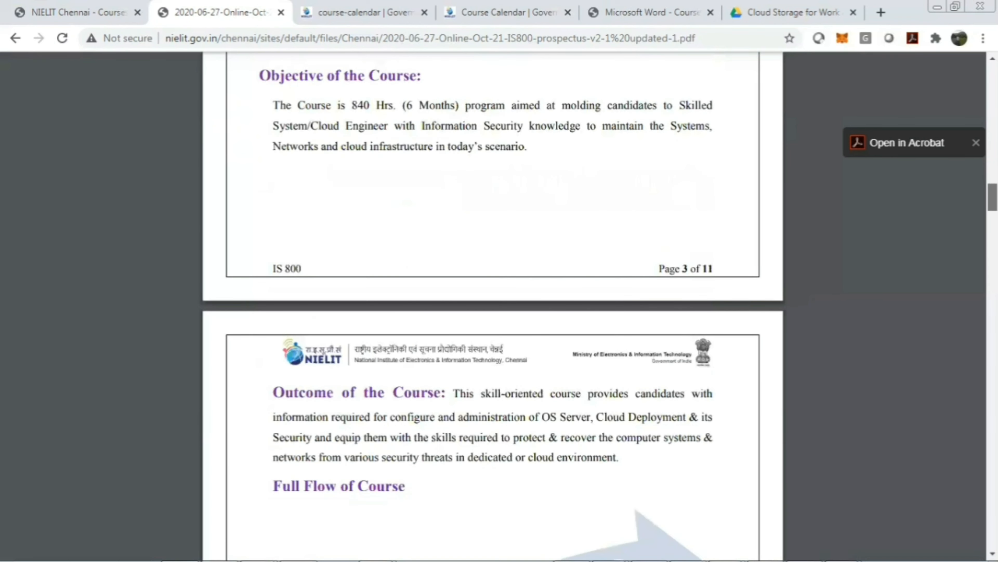
scroll(down, 3)
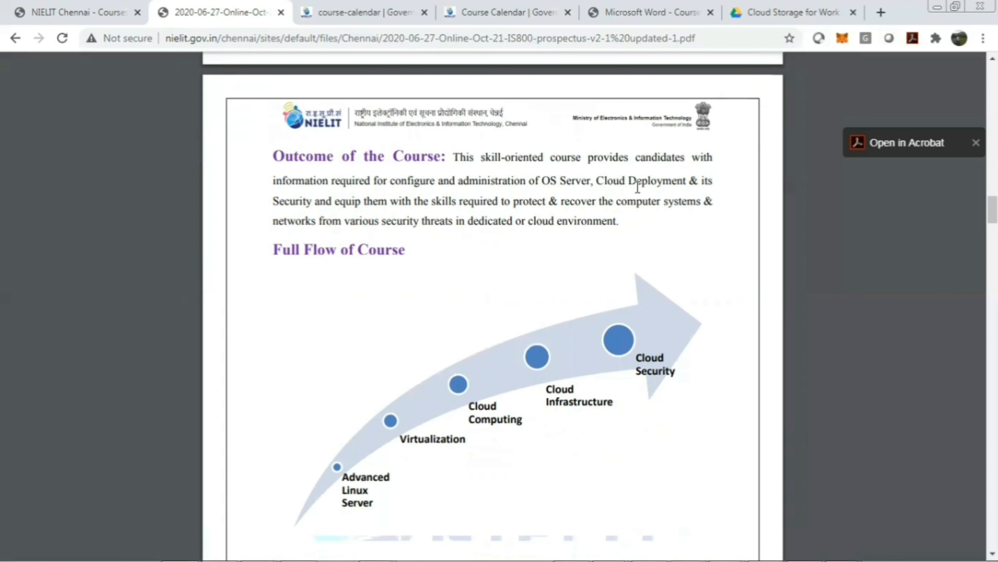
mouse_move(338, 221)
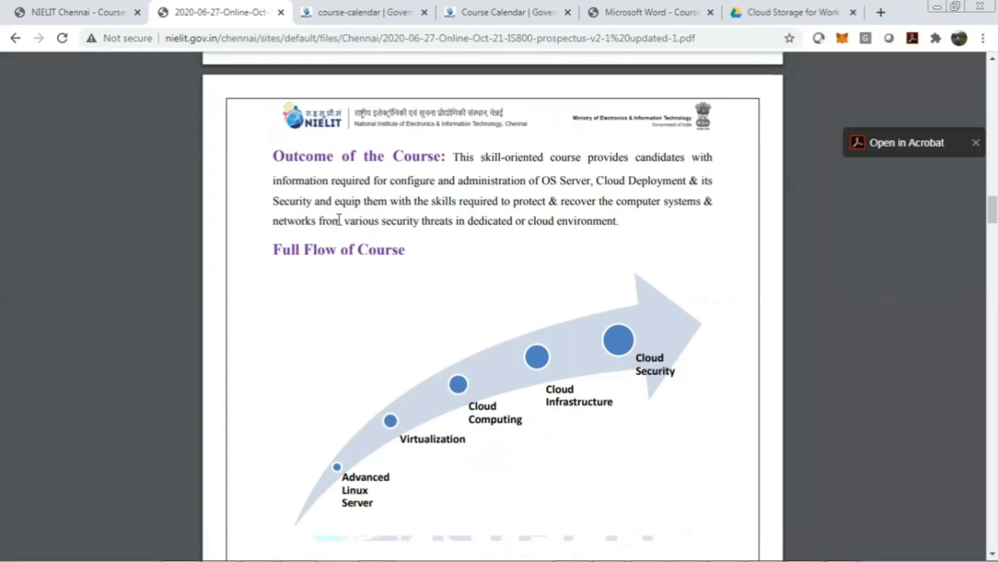
mouse_move(517, 207)
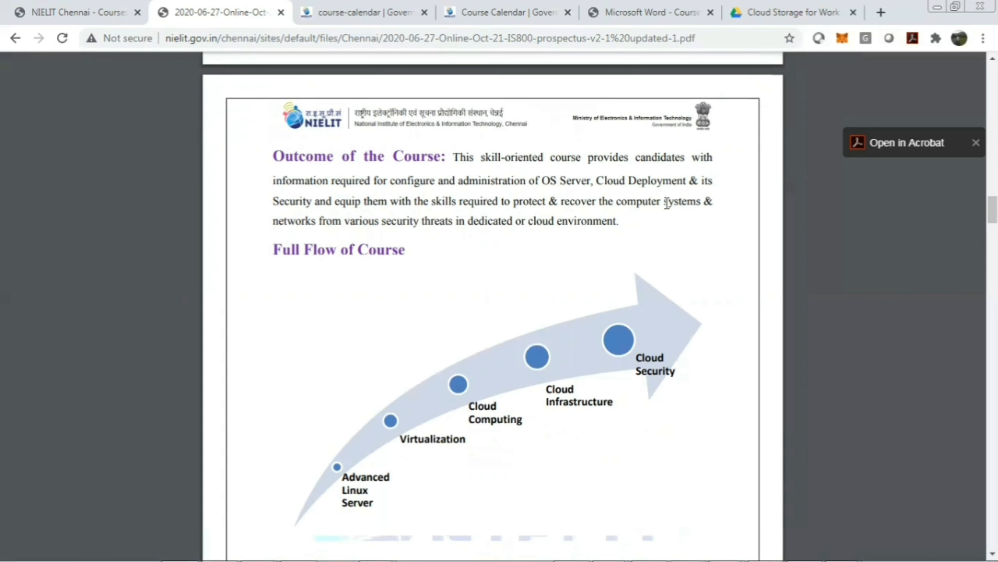
mouse_move(432, 220)
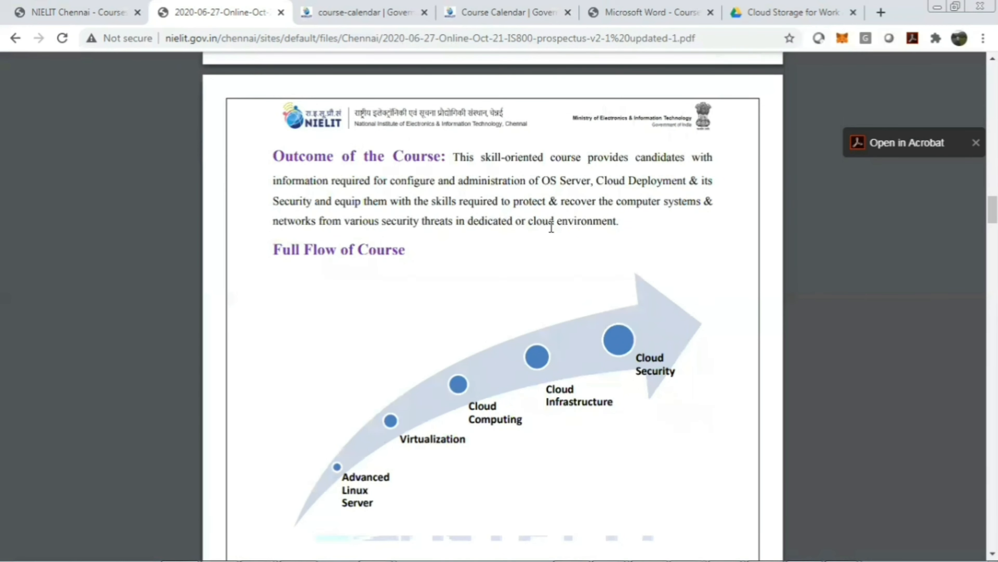
mouse_move(832, 214)
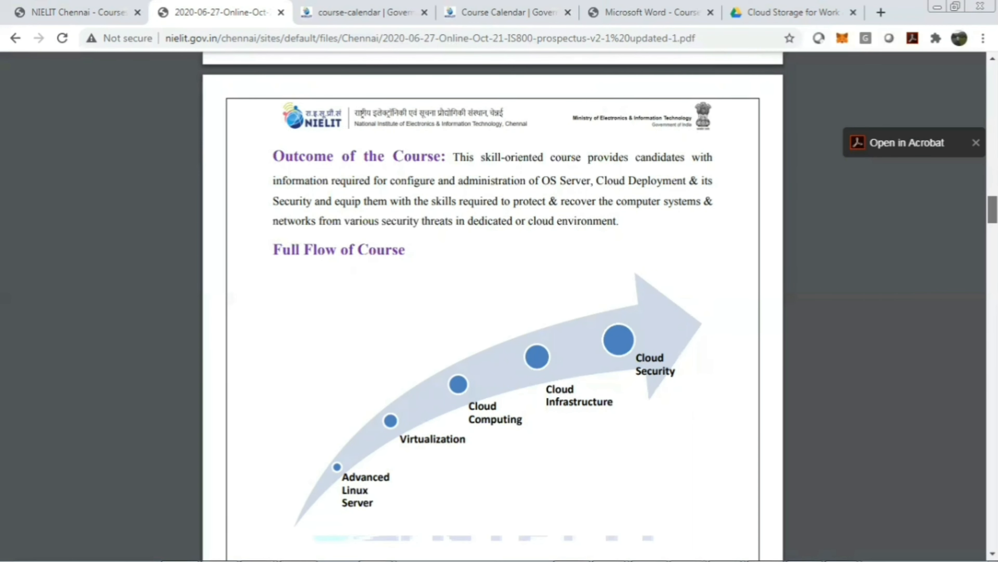
Scroll to the Course Structure table of eight modules totalling 24 weeks on pages 4-5.
scroll(down, 3)
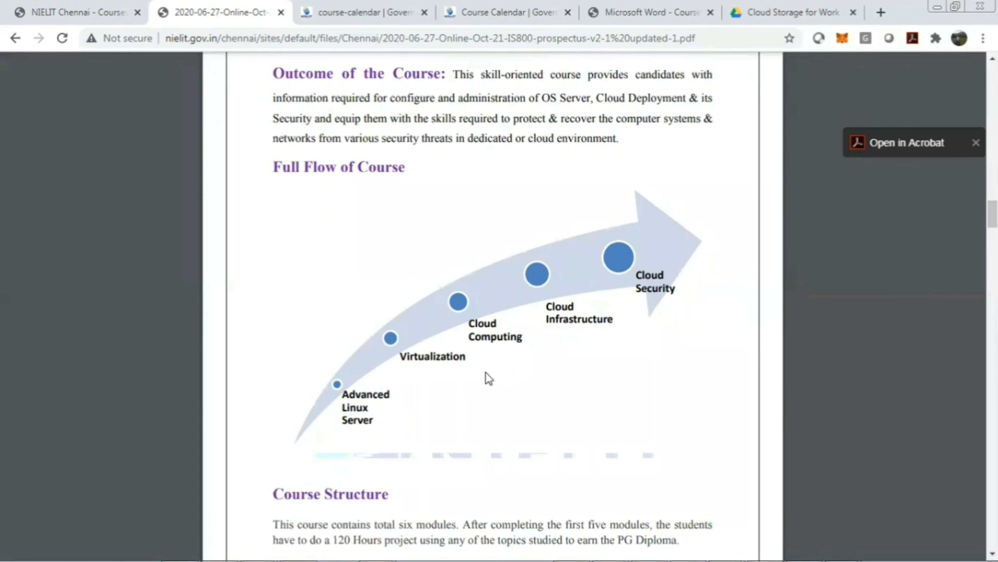
mouse_move(363, 421)
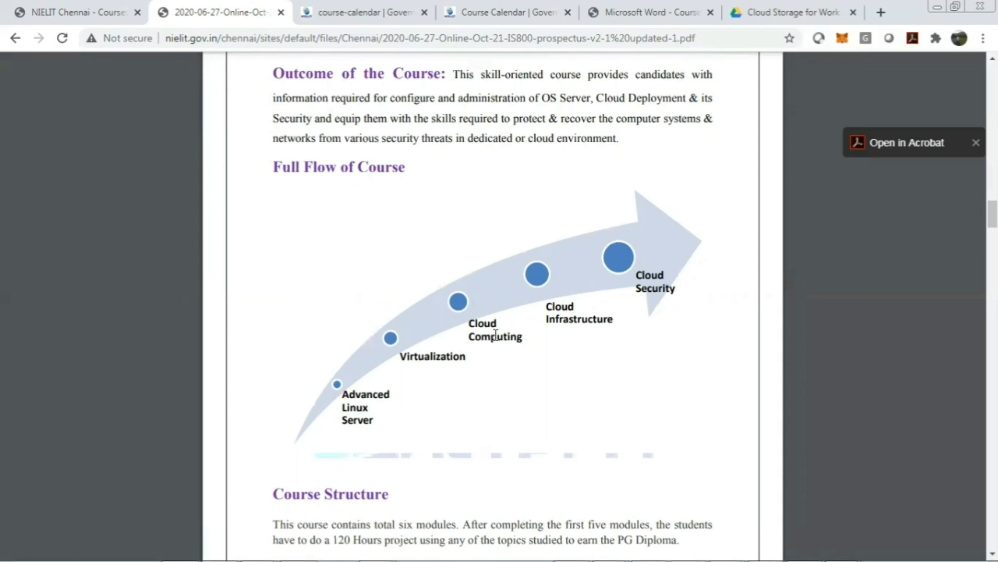
mouse_move(557, 315)
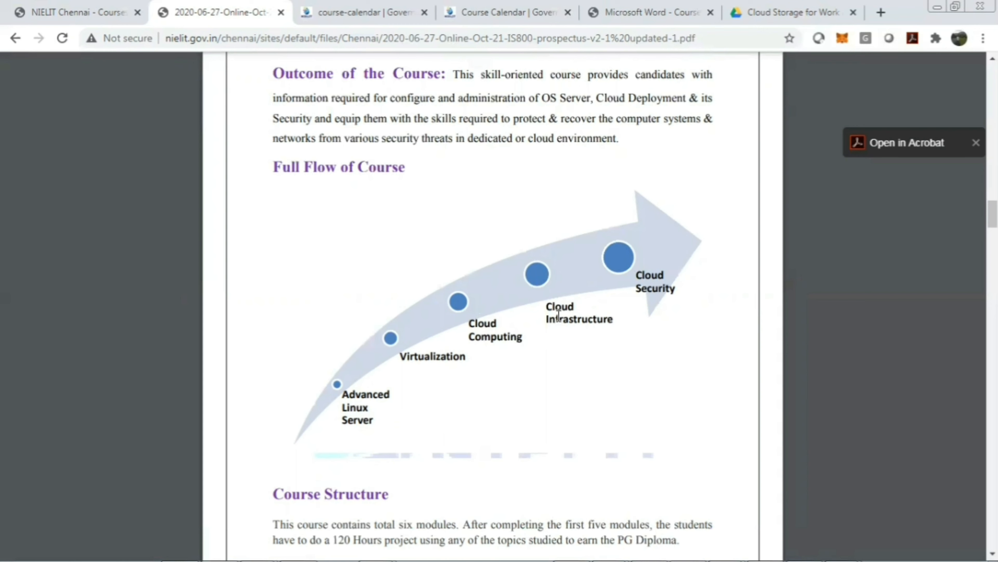
mouse_move(777, 258)
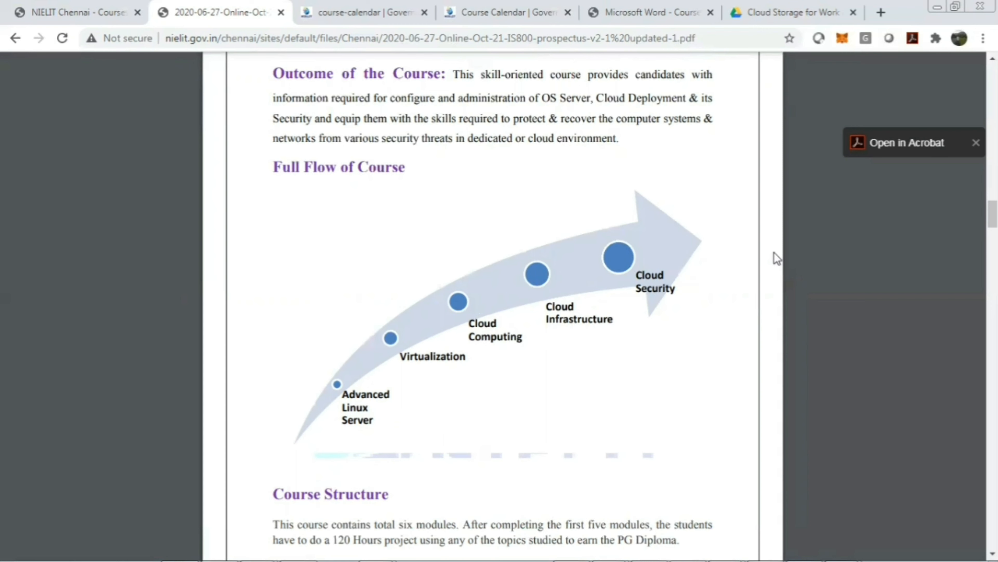
scroll(down, 3)
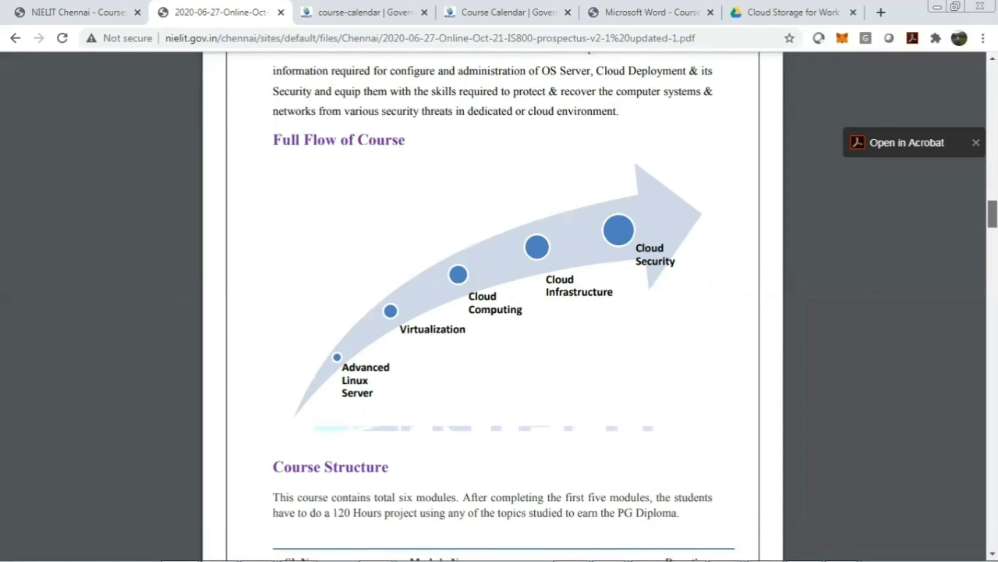
scroll(down, 3)
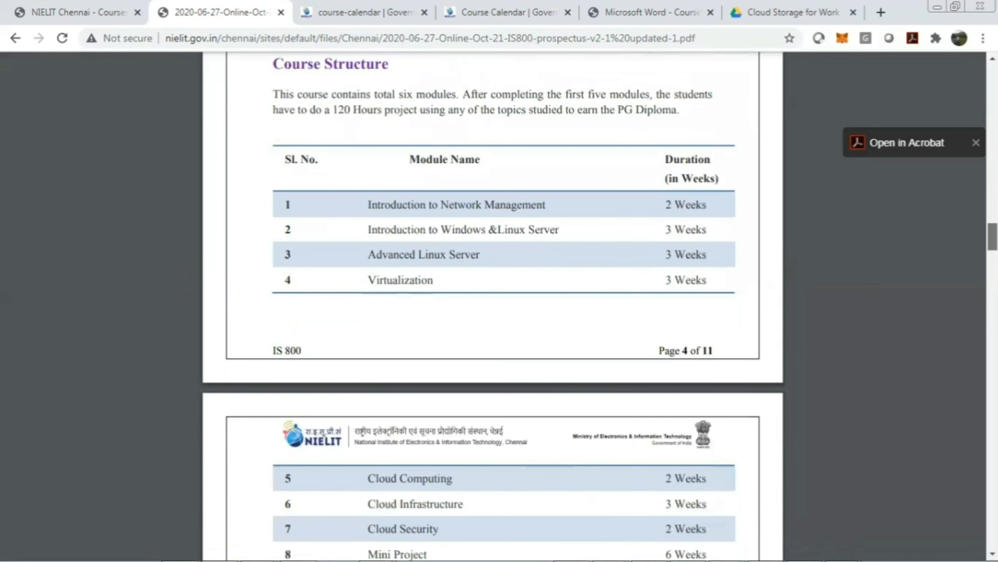
scroll(down, 3)
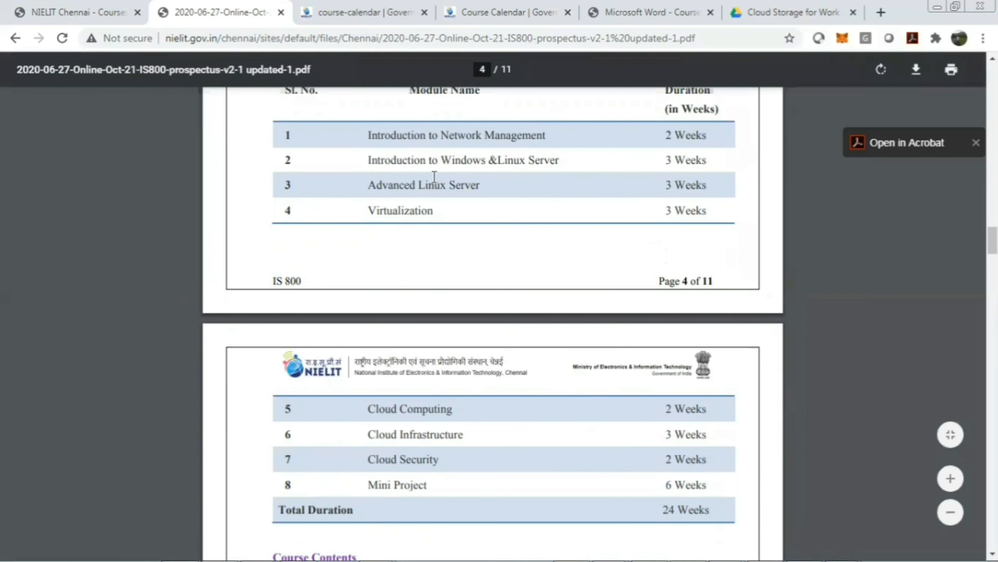
mouse_move(389, 142)
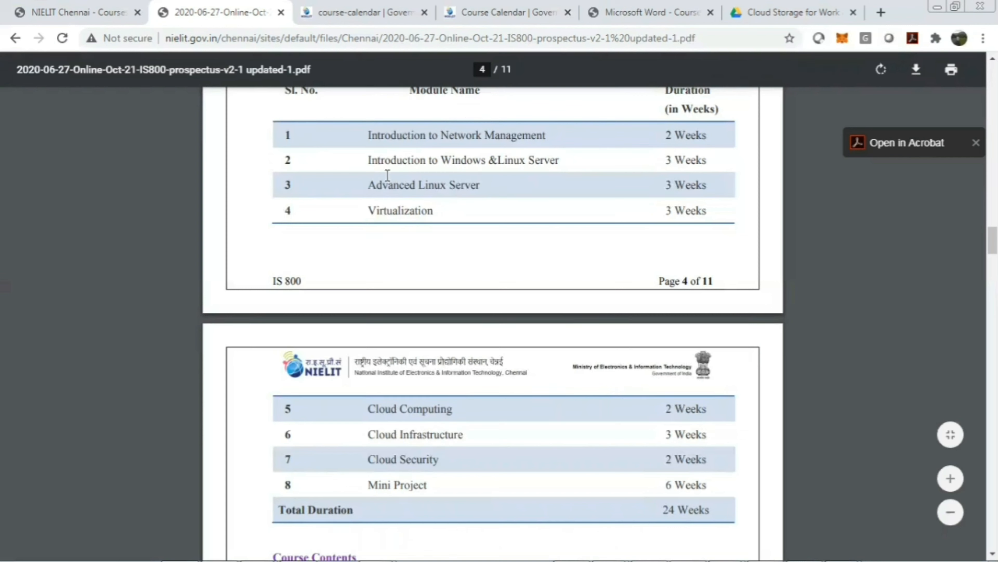
mouse_move(565, 159)
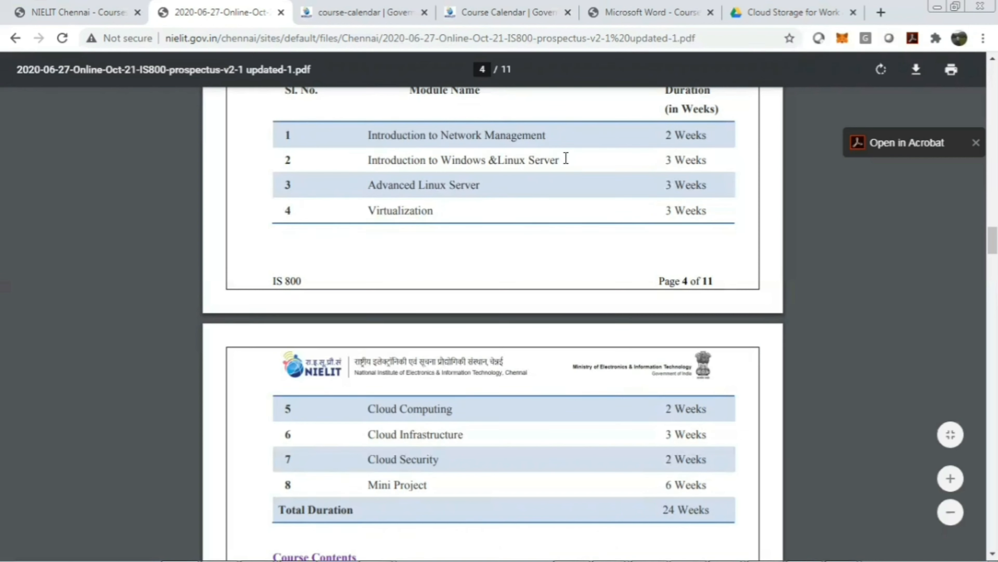
mouse_move(441, 196)
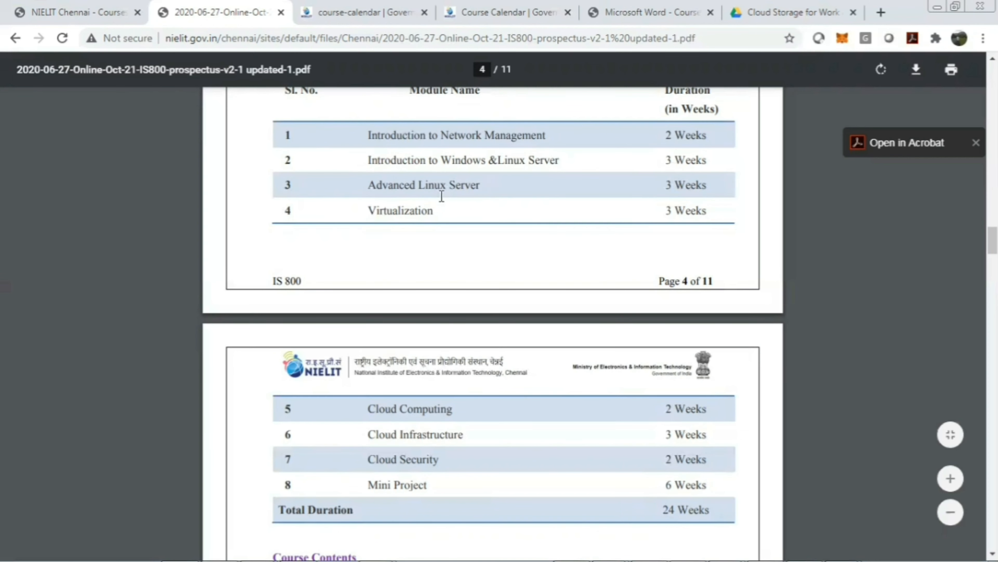
mouse_move(547, 178)
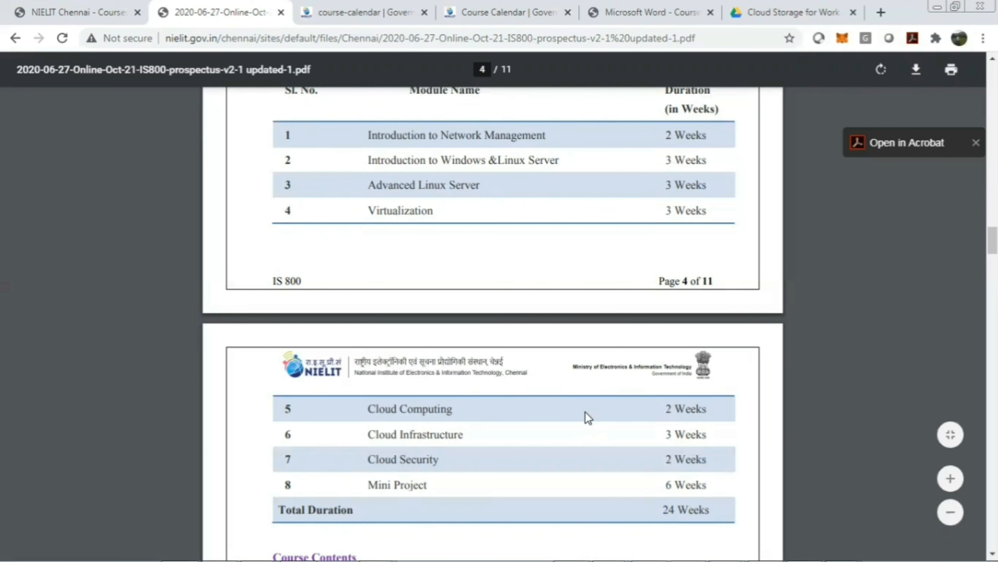
mouse_move(460, 445)
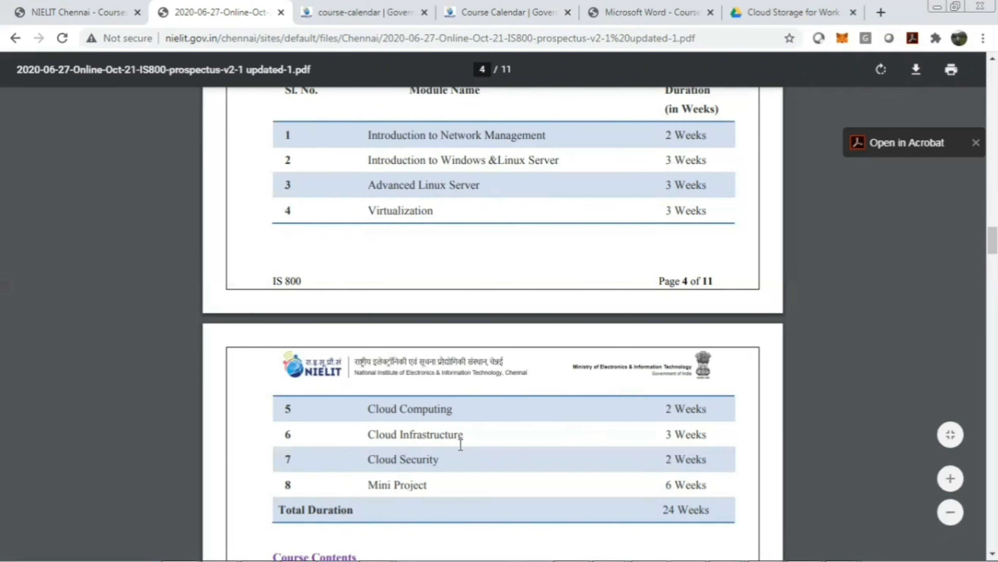
mouse_move(483, 476)
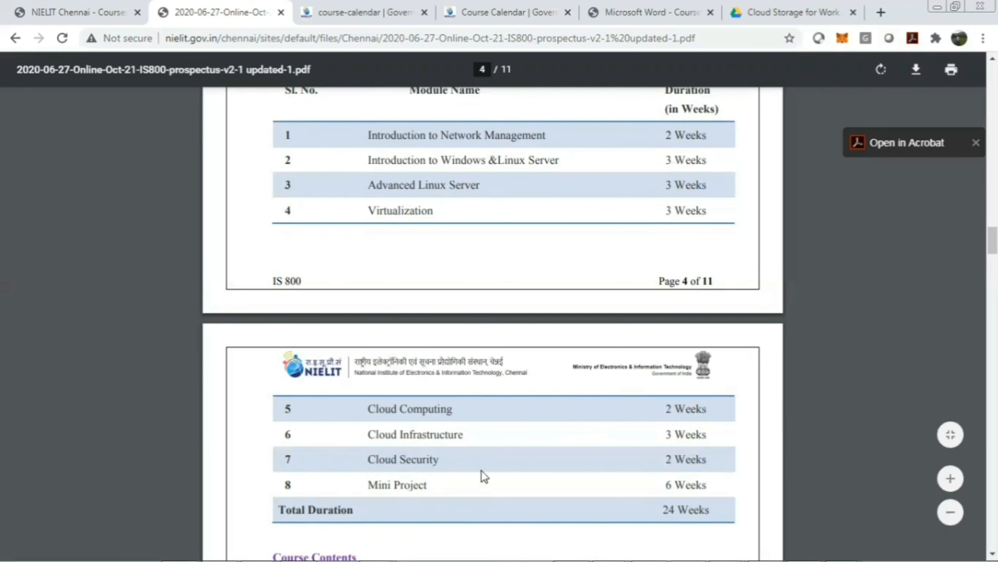
mouse_move(539, 500)
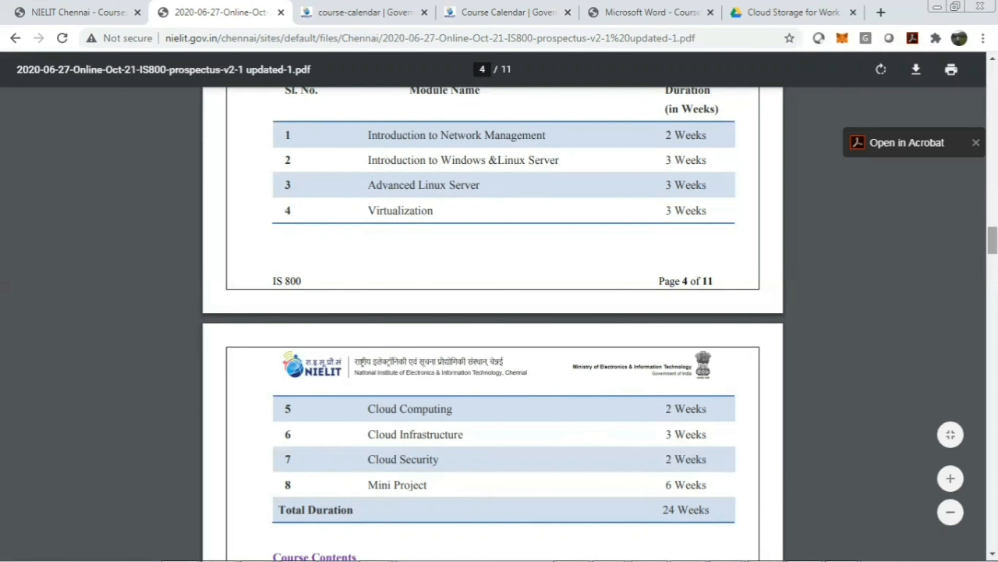
Scroll from the duration table into Course Contents section 1, Network Management.
scroll(down, 3)
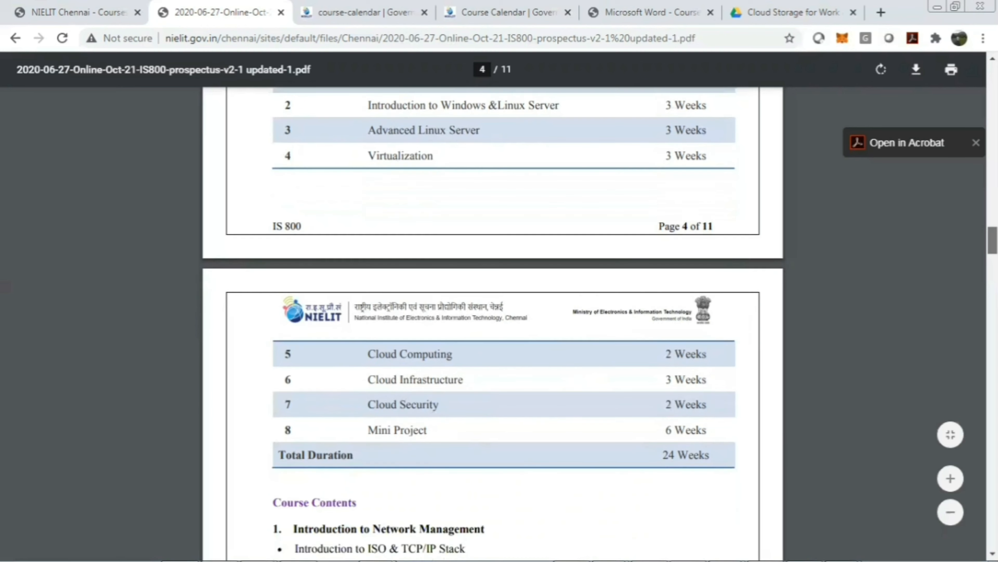
scroll(down, 3)
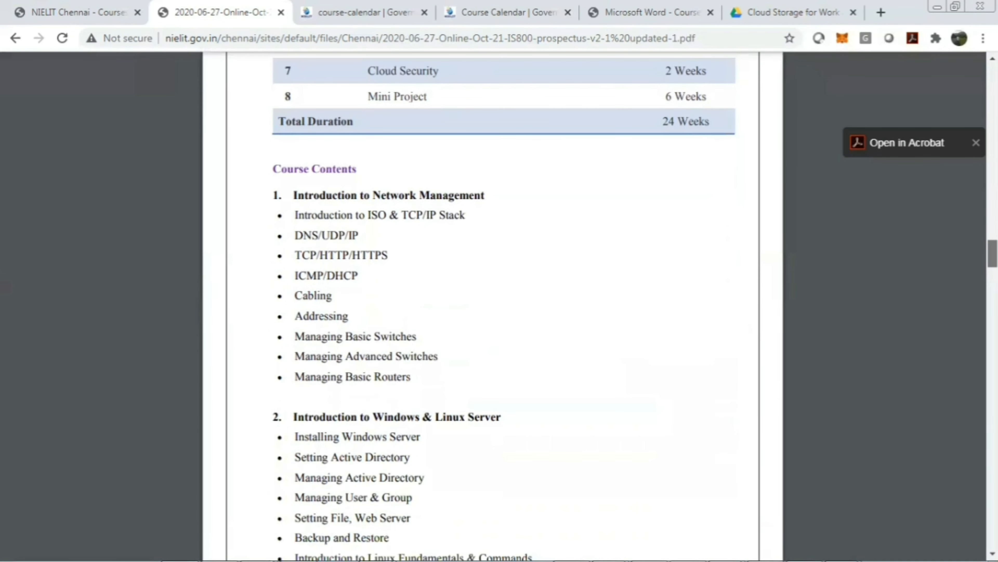
scroll(down, 3)
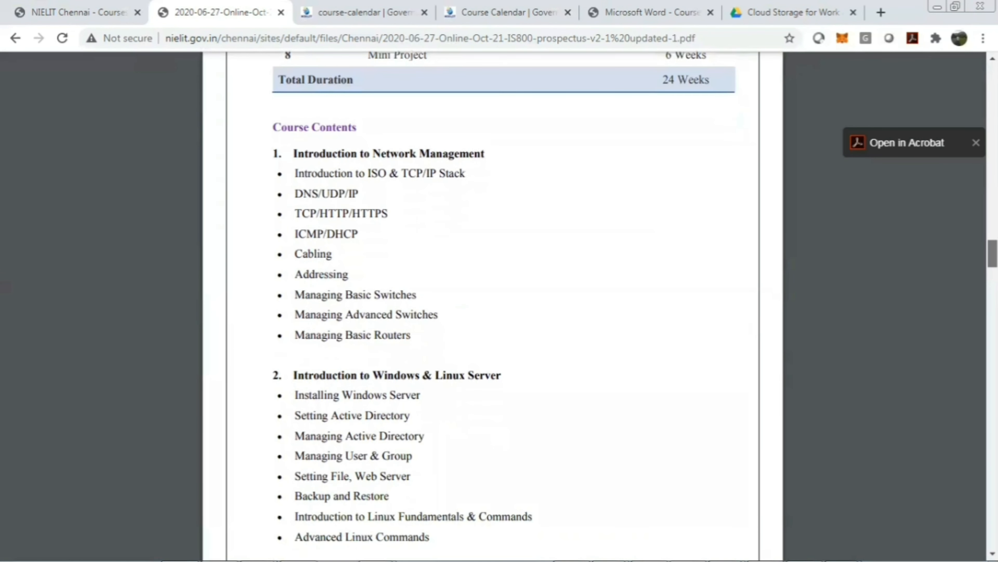
scroll(down, 3)
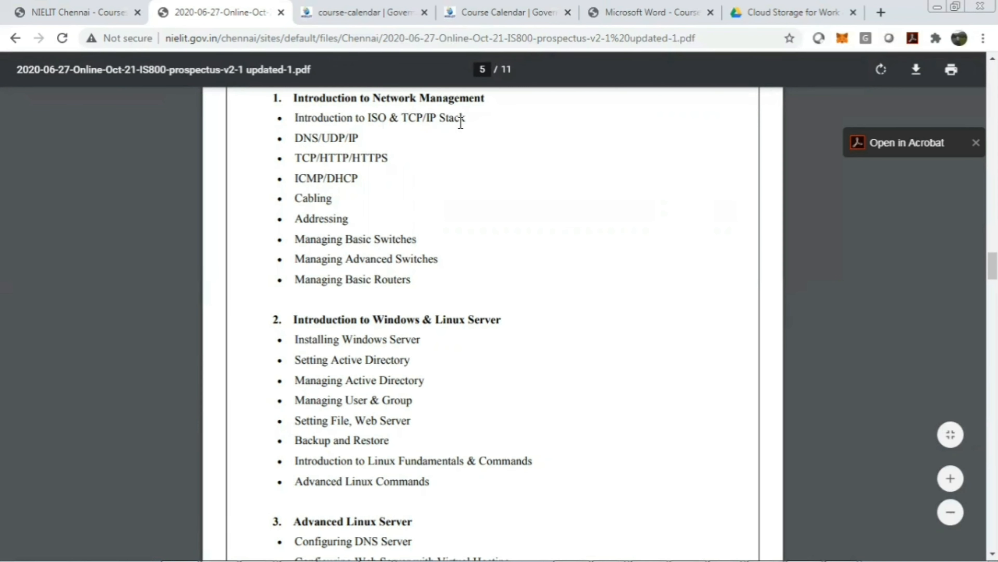
mouse_move(452, 122)
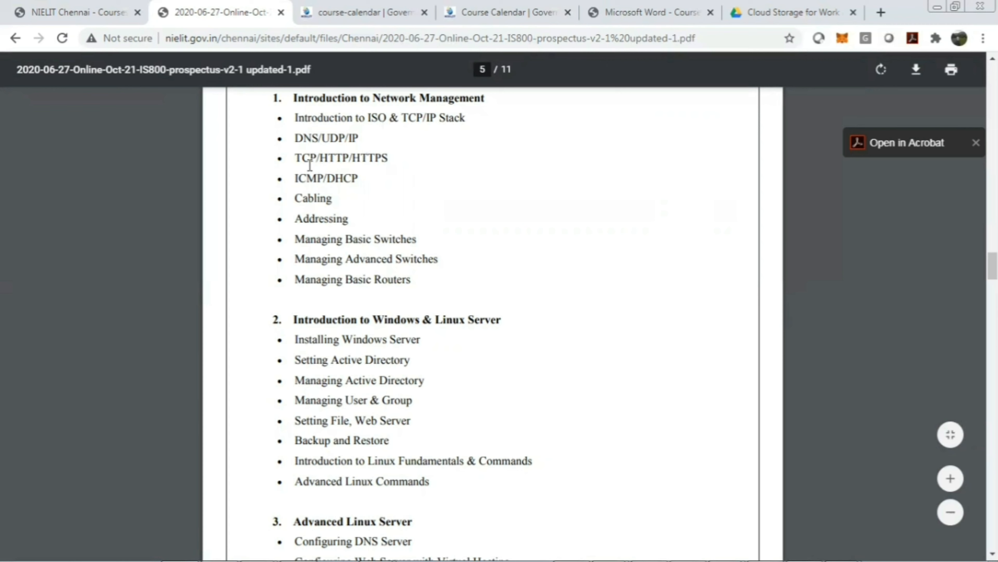
mouse_move(343, 106)
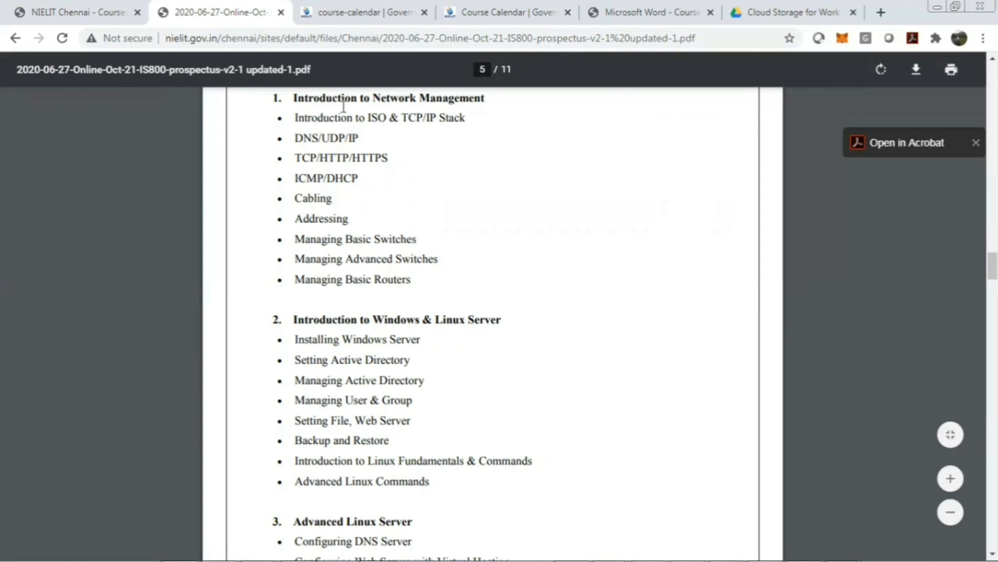
mouse_move(461, 226)
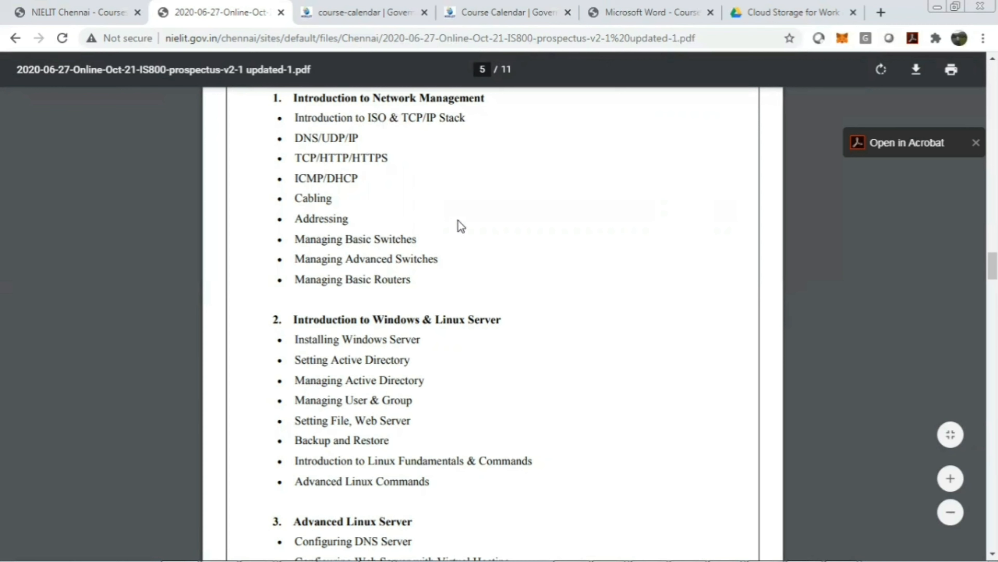
mouse_move(443, 294)
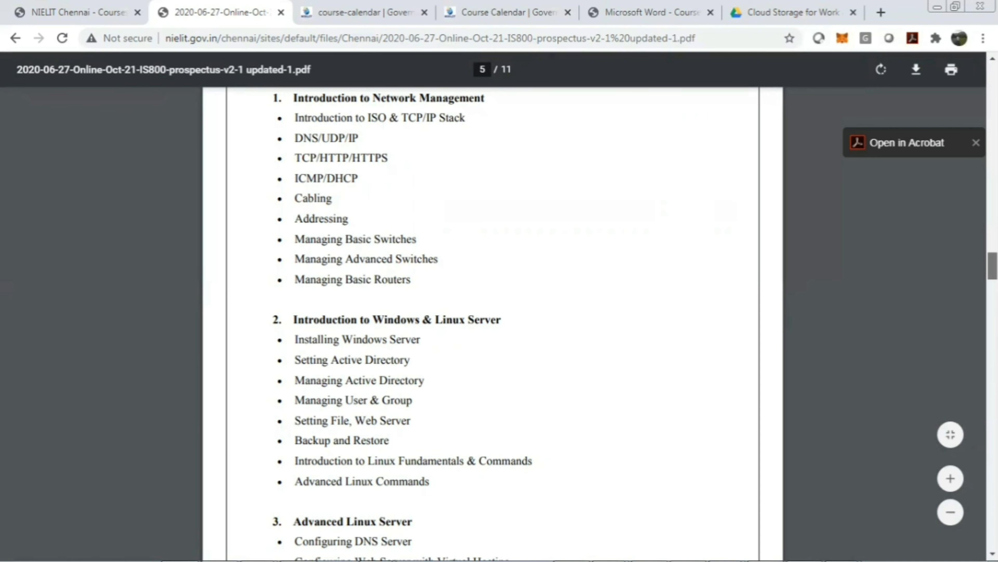
Scroll through Windows & Linux Server and Advanced Linux Server contents to the top of page 6.
scroll(down, 3)
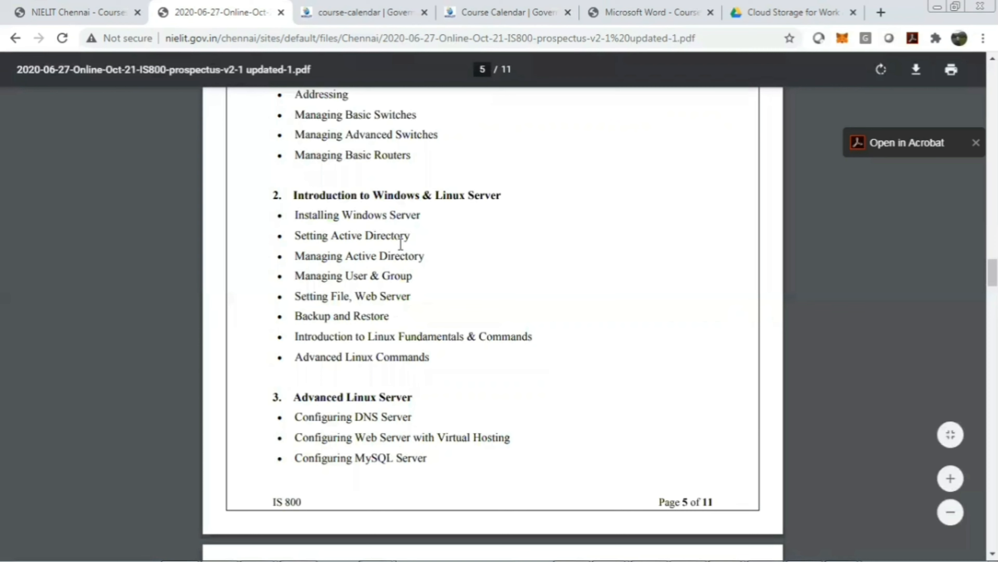
mouse_move(391, 271)
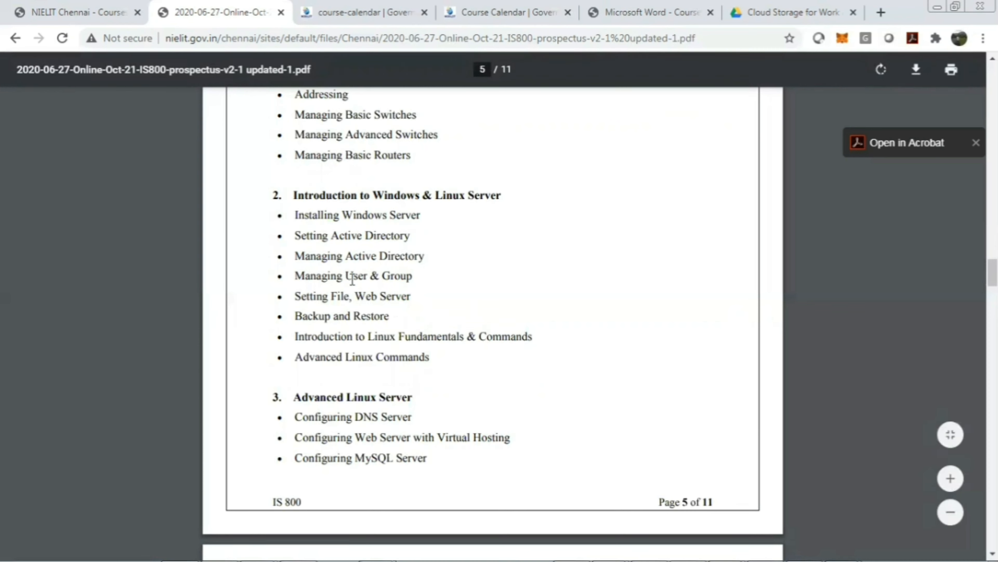
mouse_move(444, 378)
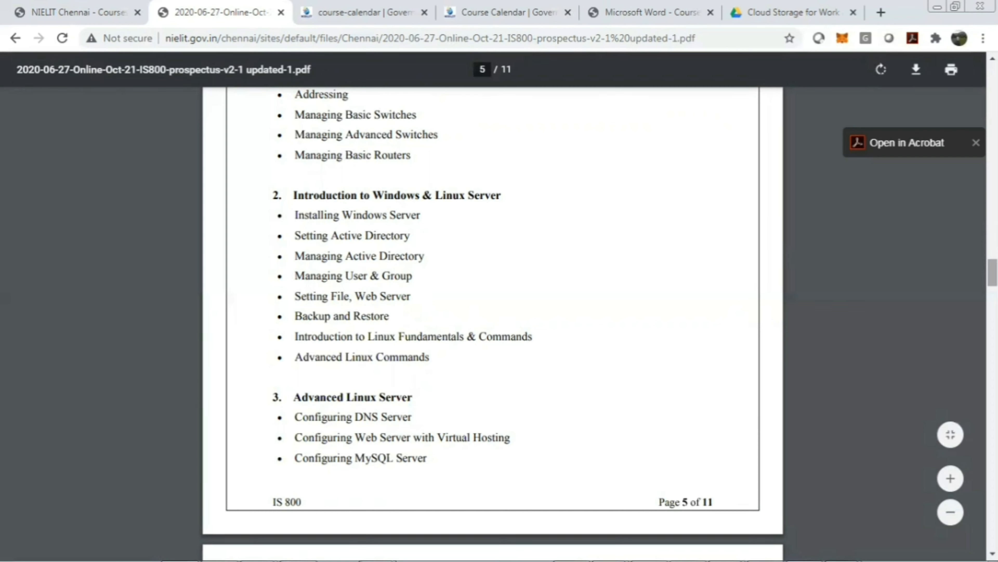
scroll(down, 3)
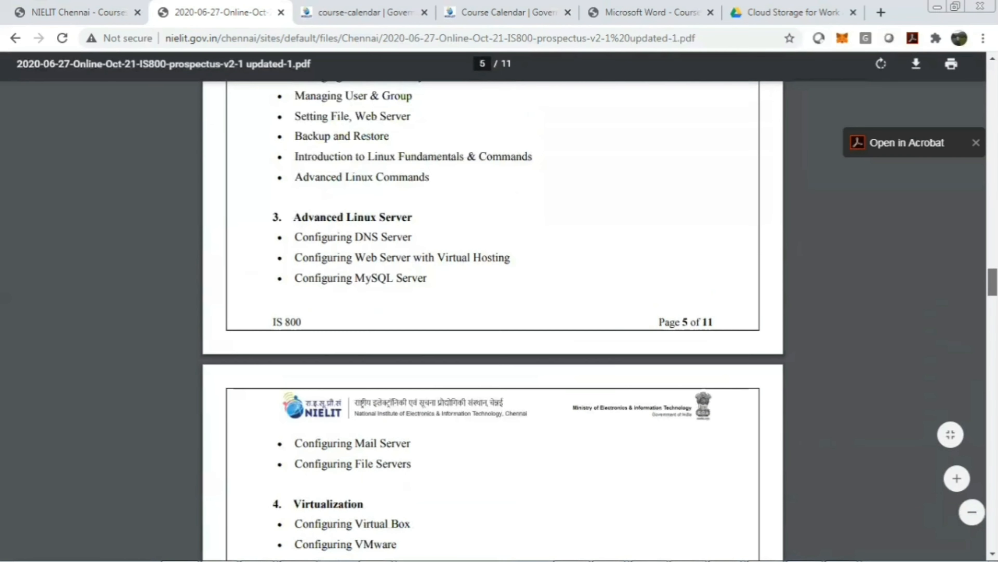
scroll(down, 3)
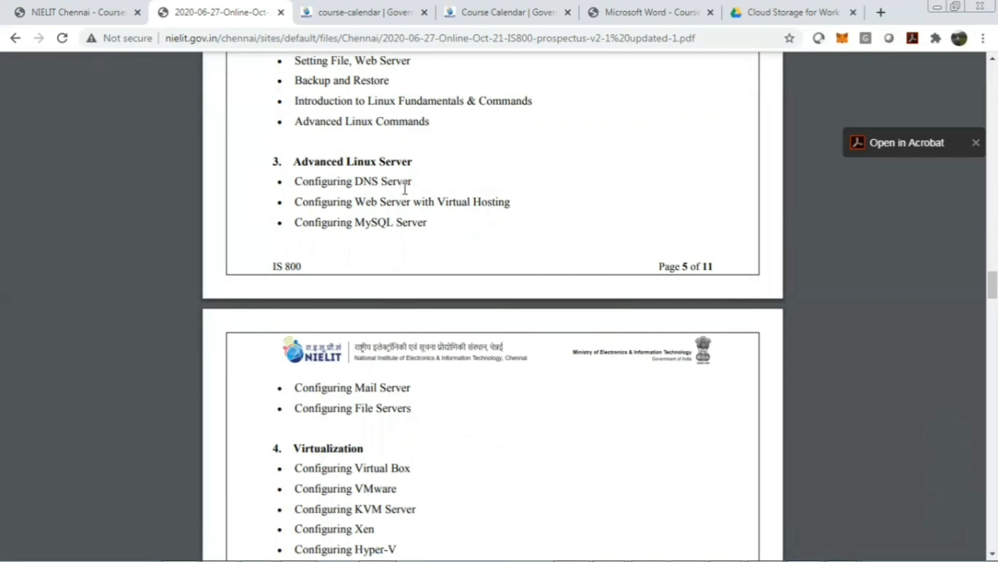
mouse_move(418, 210)
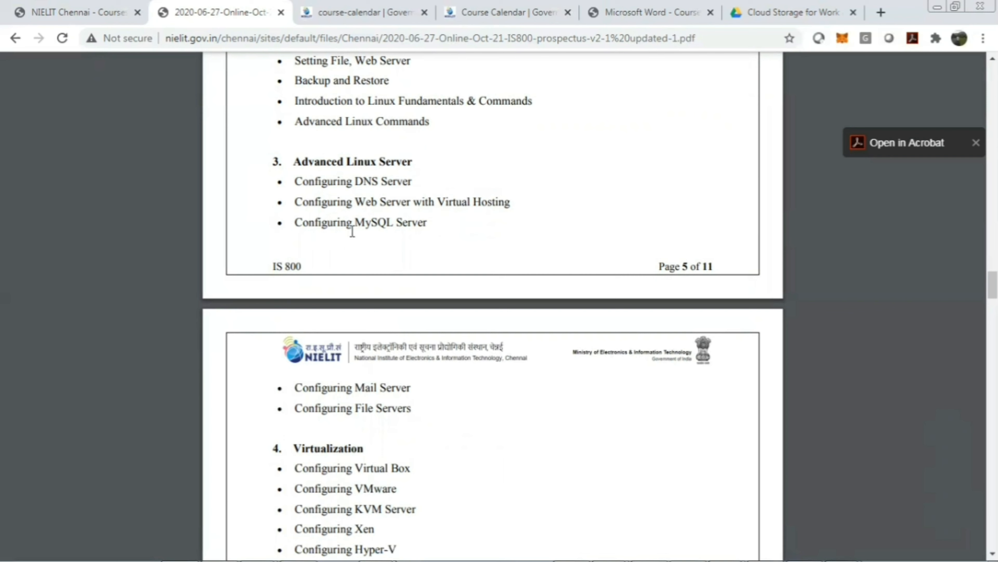
mouse_move(321, 380)
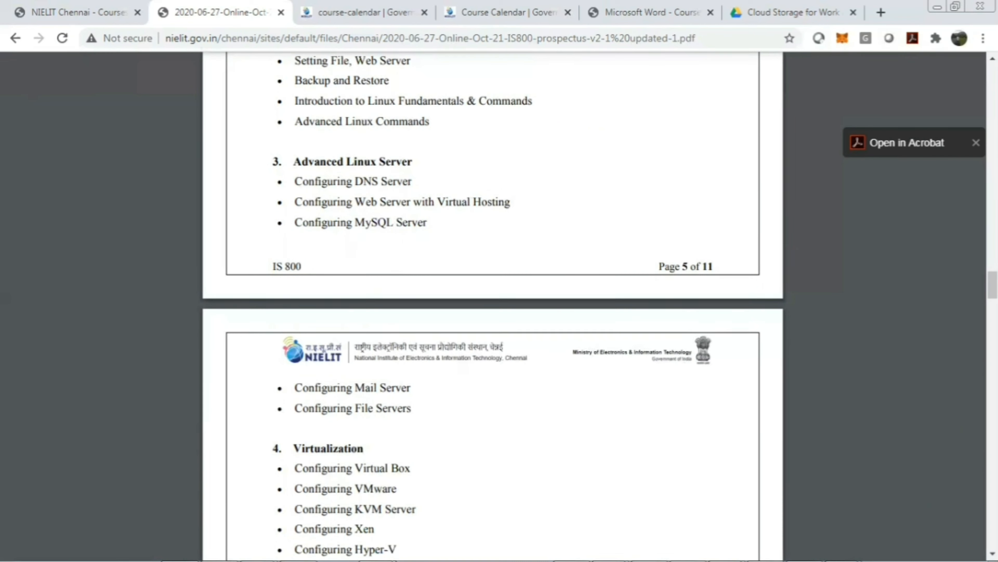
Scroll to section 4 Virtualization and section 5 Cloud Computing with SaaS & PaaS Cloud.
scroll(down, 3)
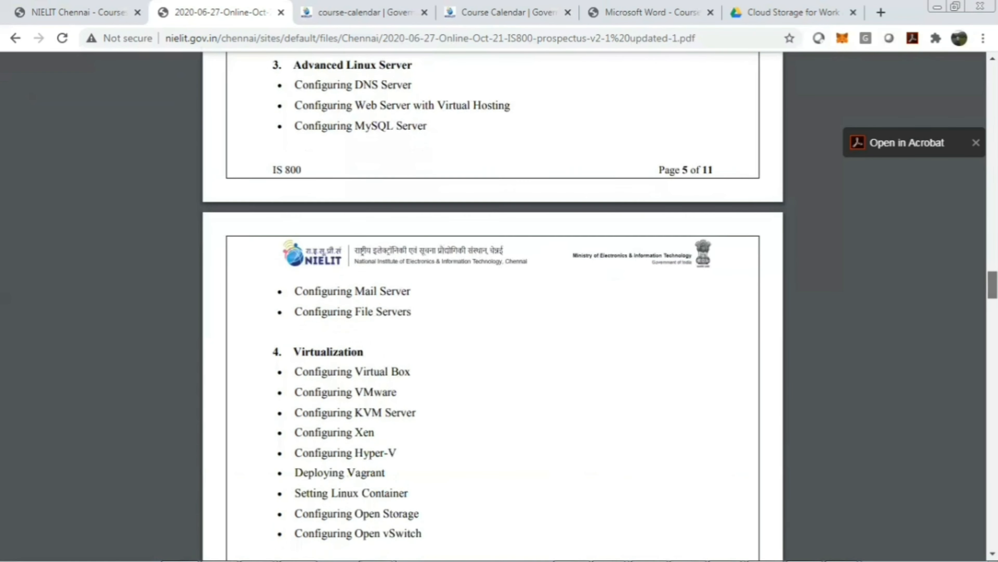
scroll(down, 3)
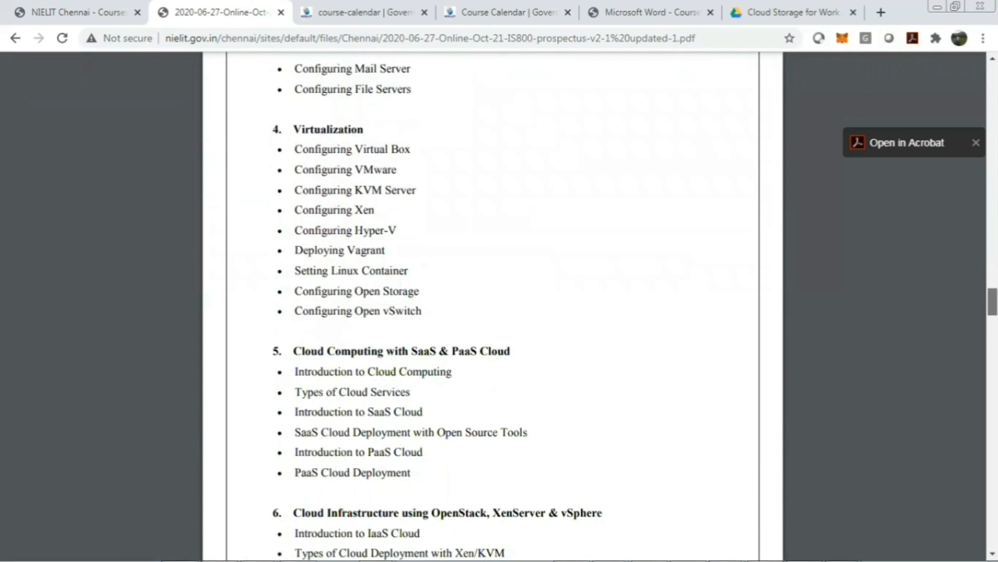
mouse_move(409, 192)
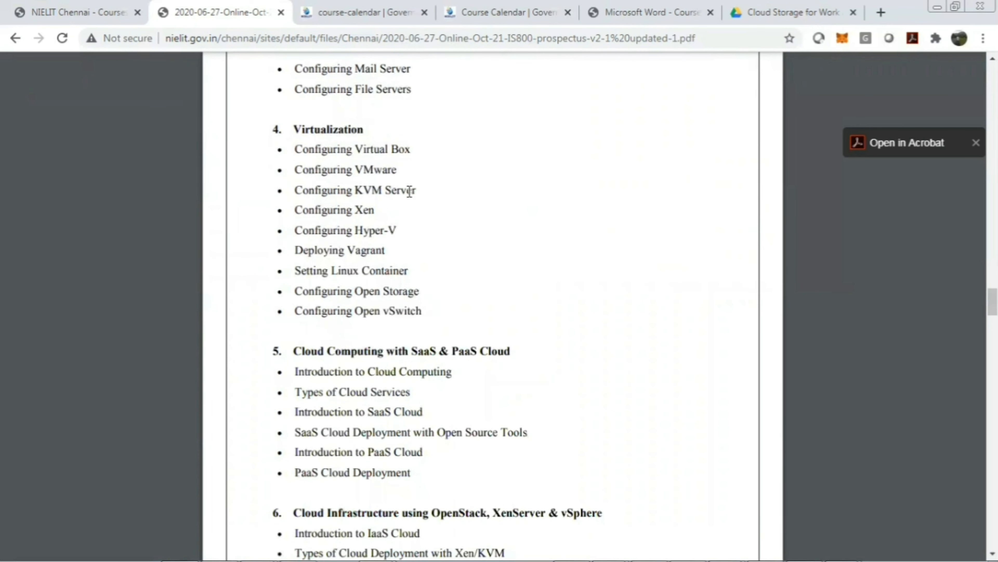
mouse_move(346, 164)
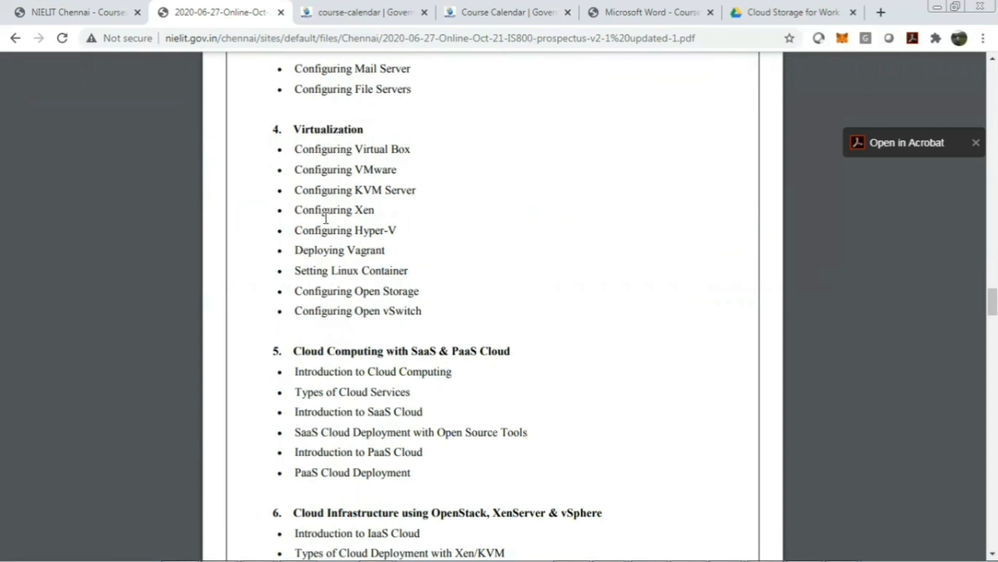
mouse_move(360, 235)
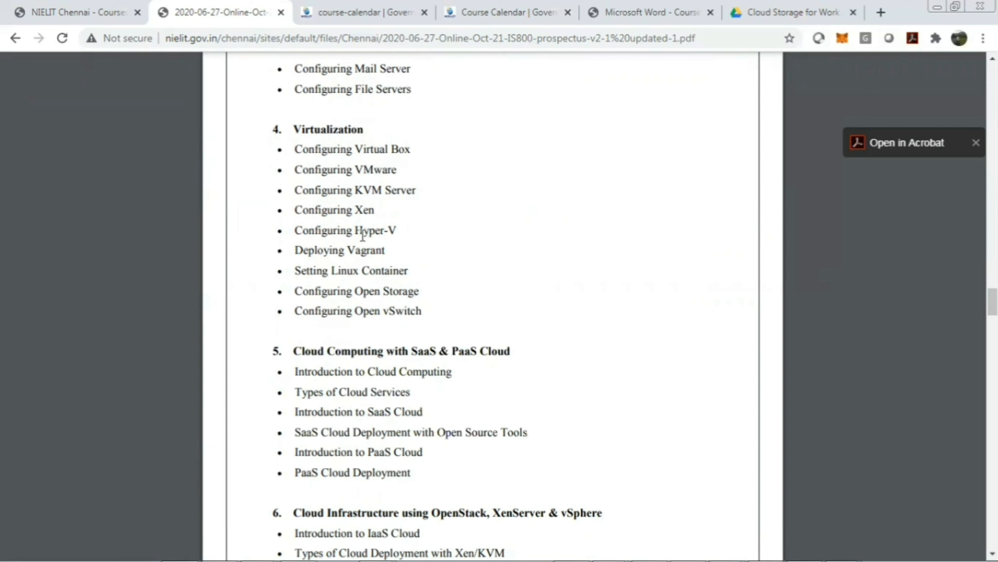
mouse_move(322, 258)
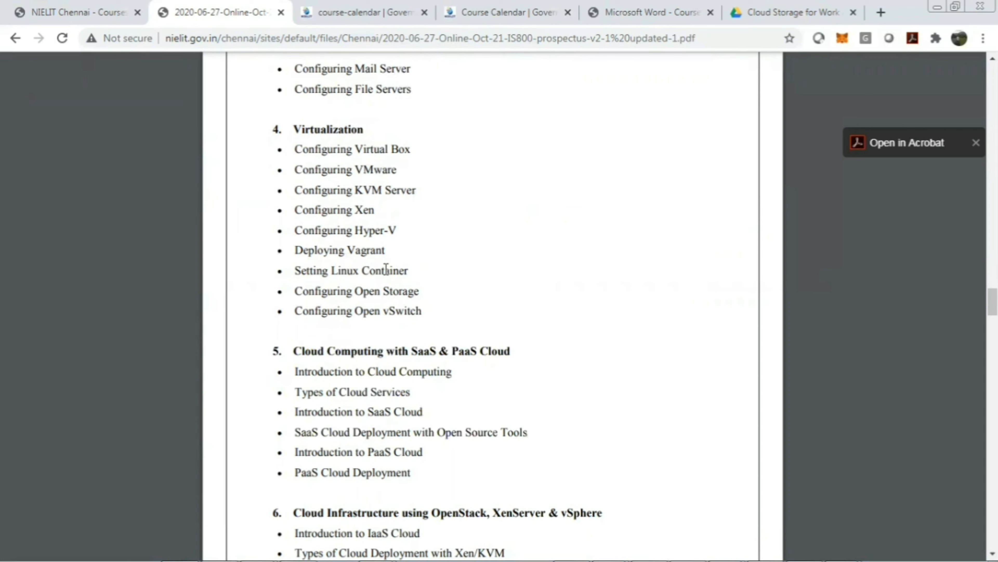
mouse_move(384, 297)
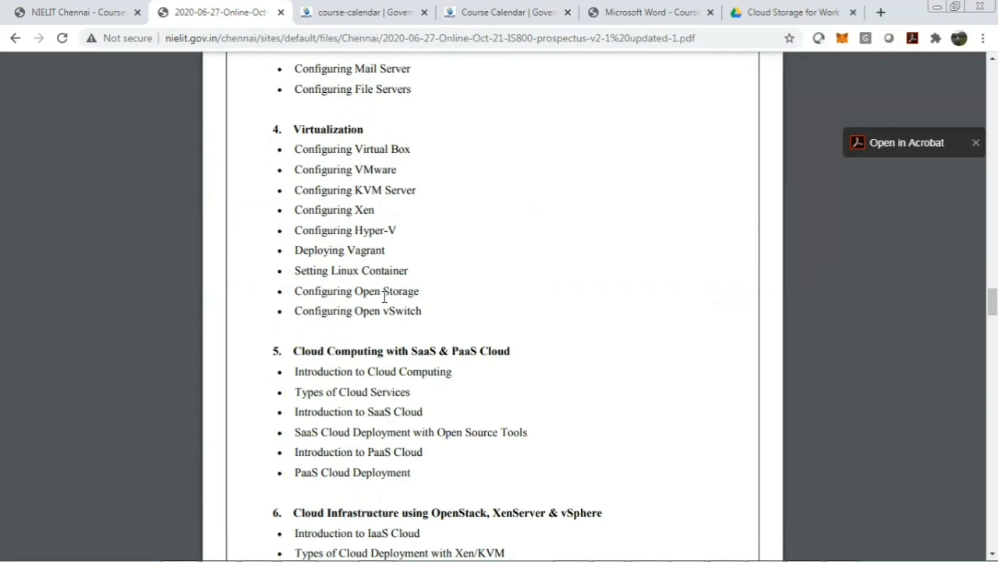
mouse_move(398, 311)
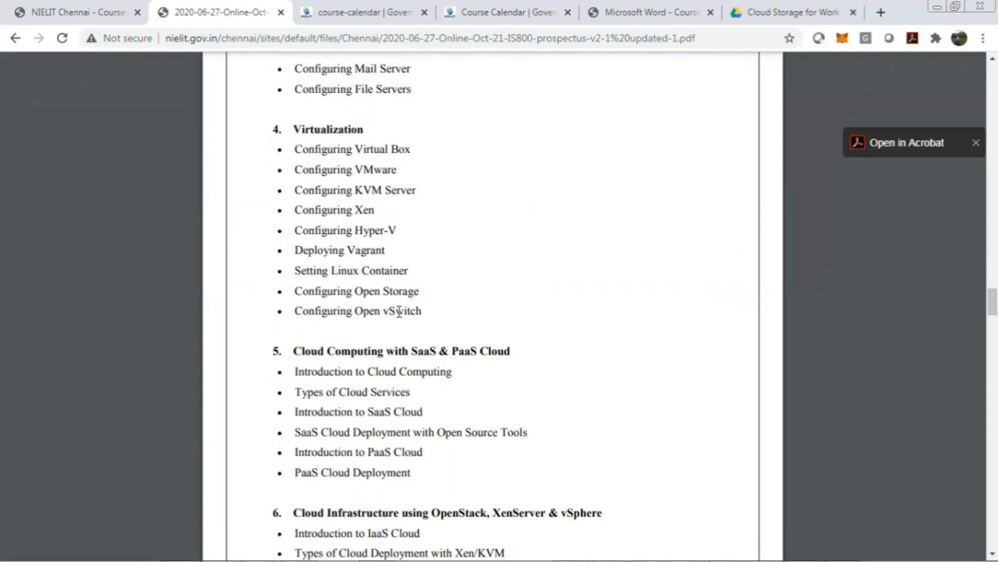
mouse_move(588, 274)
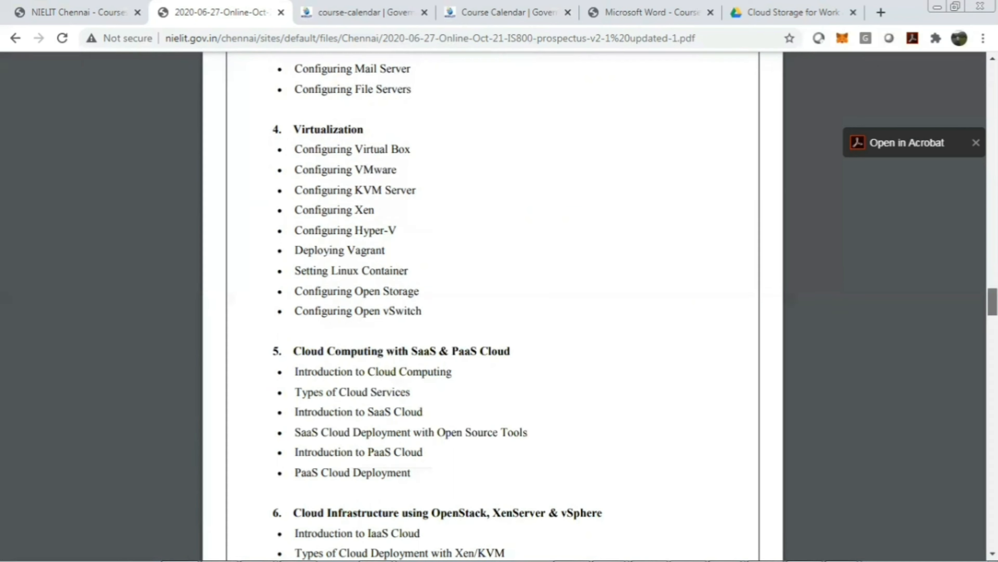
Scroll past OpenStack infrastructure to the Cloud Security topics closing page 6.
scroll(down, 3)
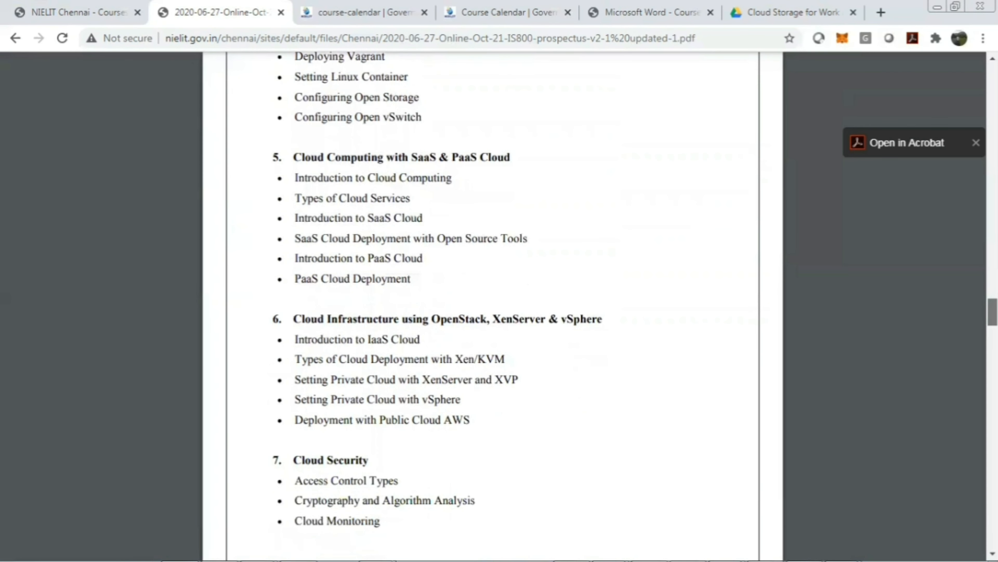
mouse_move(473, 192)
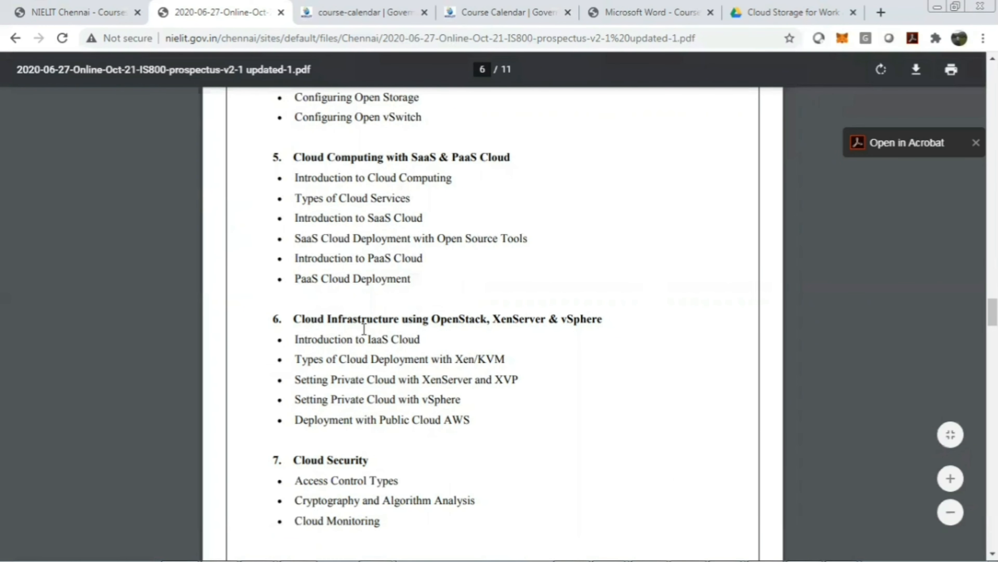
mouse_move(524, 330)
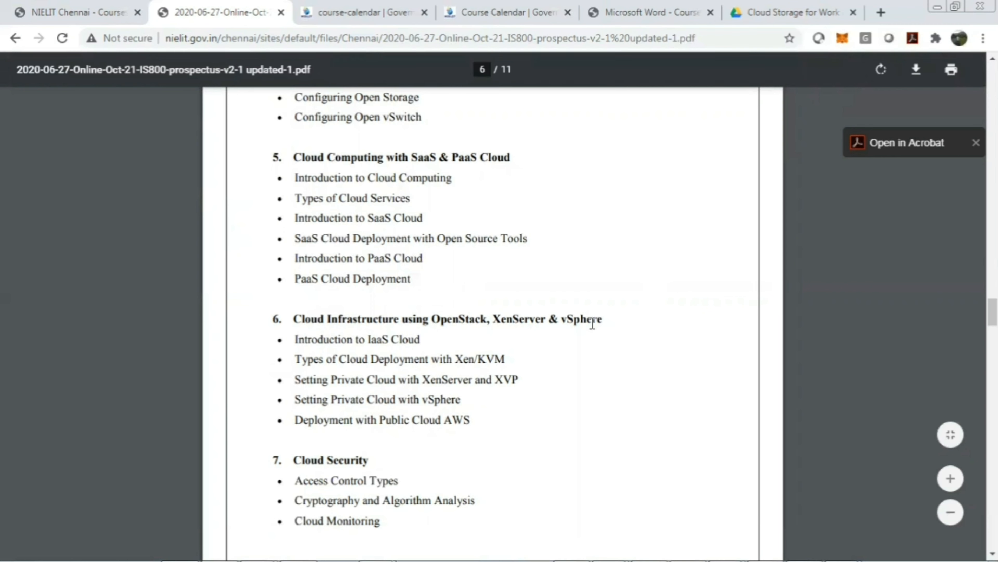
mouse_move(377, 354)
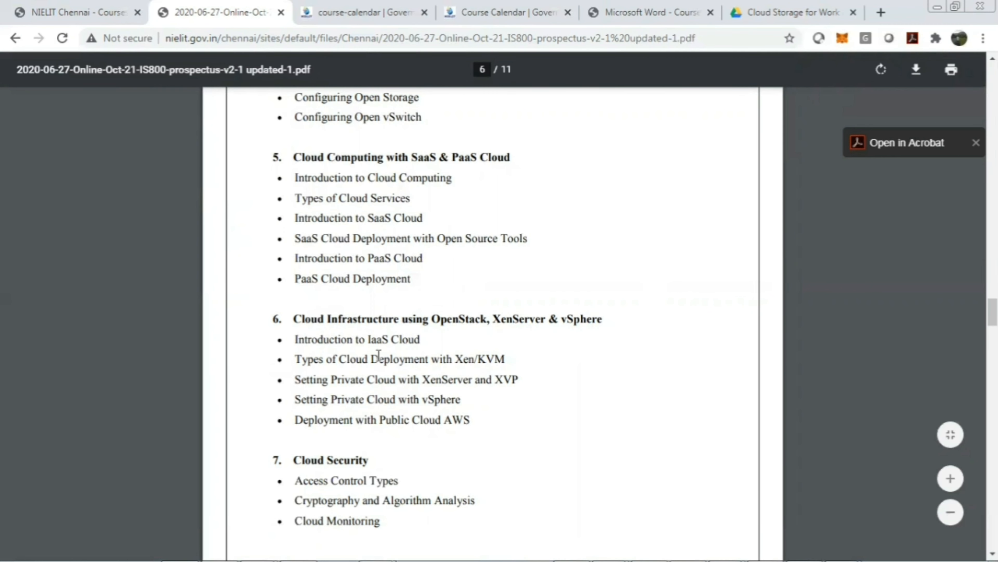
mouse_move(890, 318)
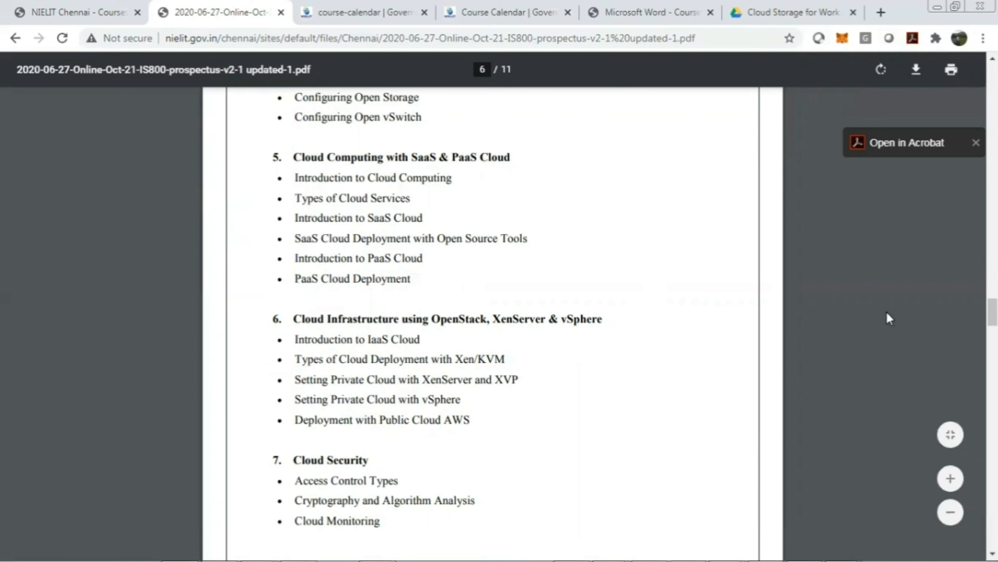
scroll(down, 3)
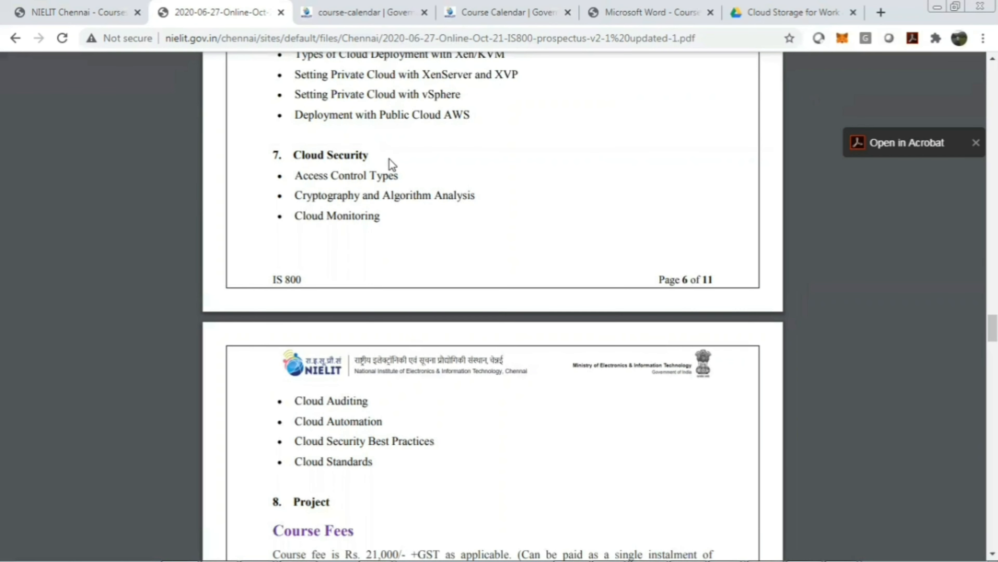
mouse_move(295, 176)
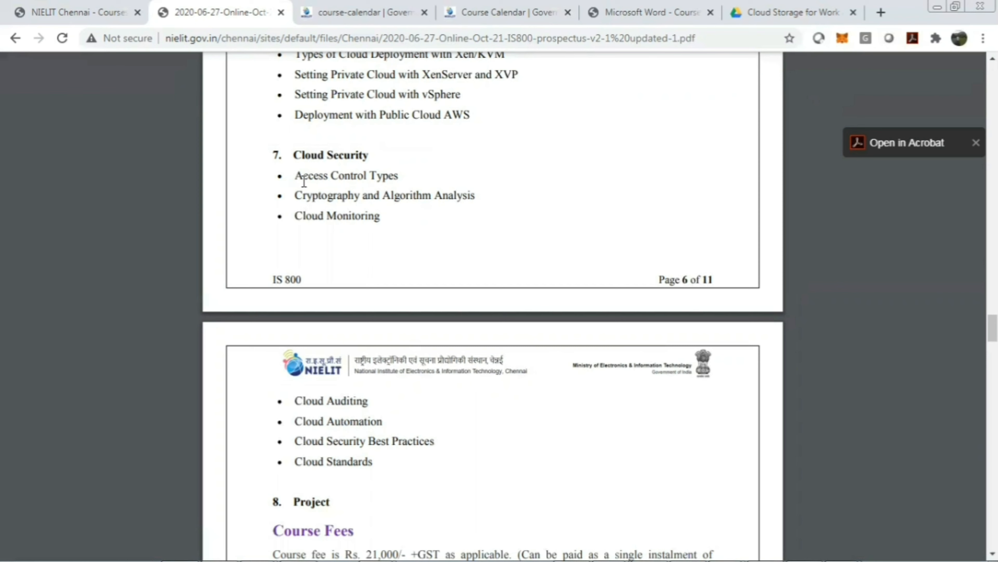
mouse_move(373, 202)
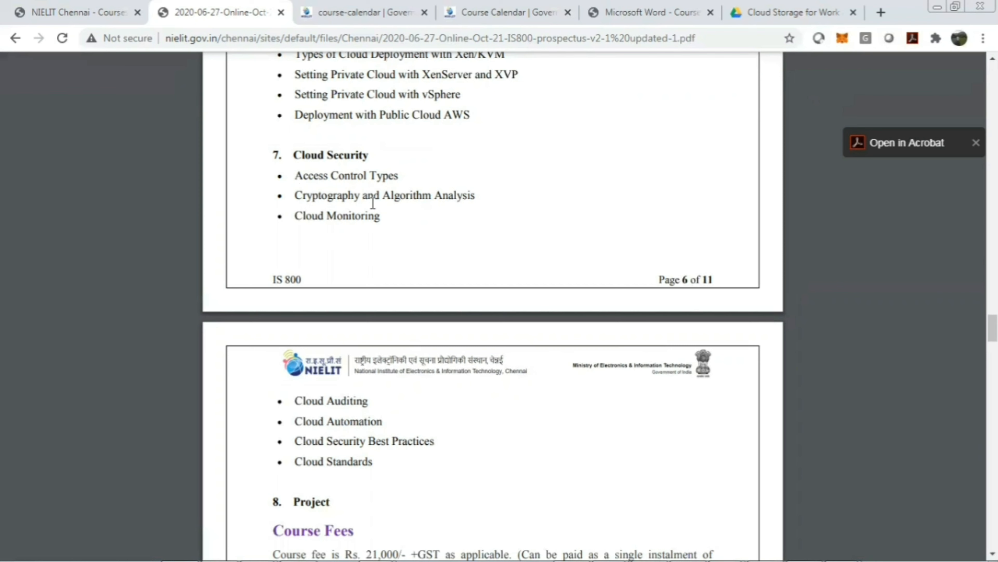
mouse_move(347, 249)
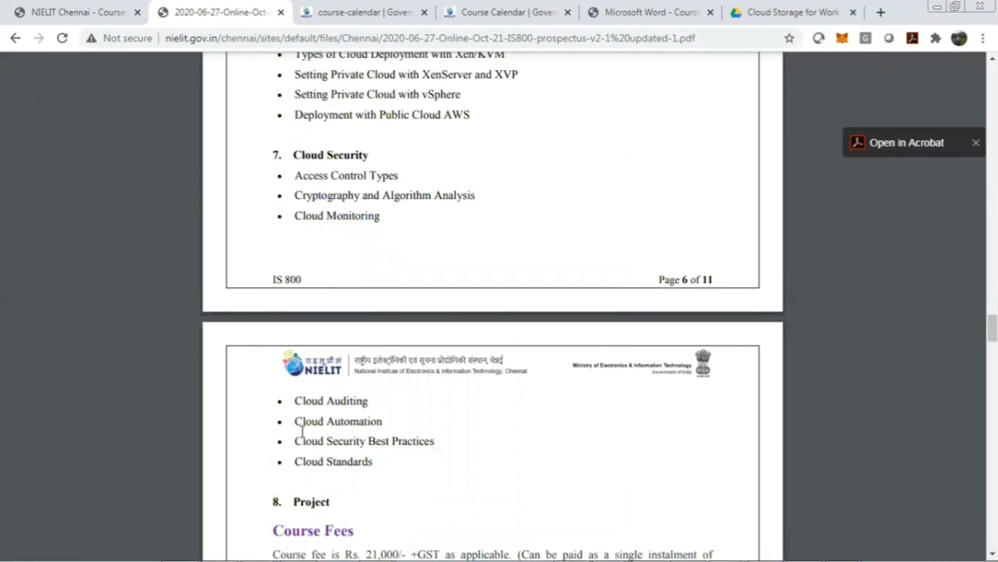
mouse_move(296, 442)
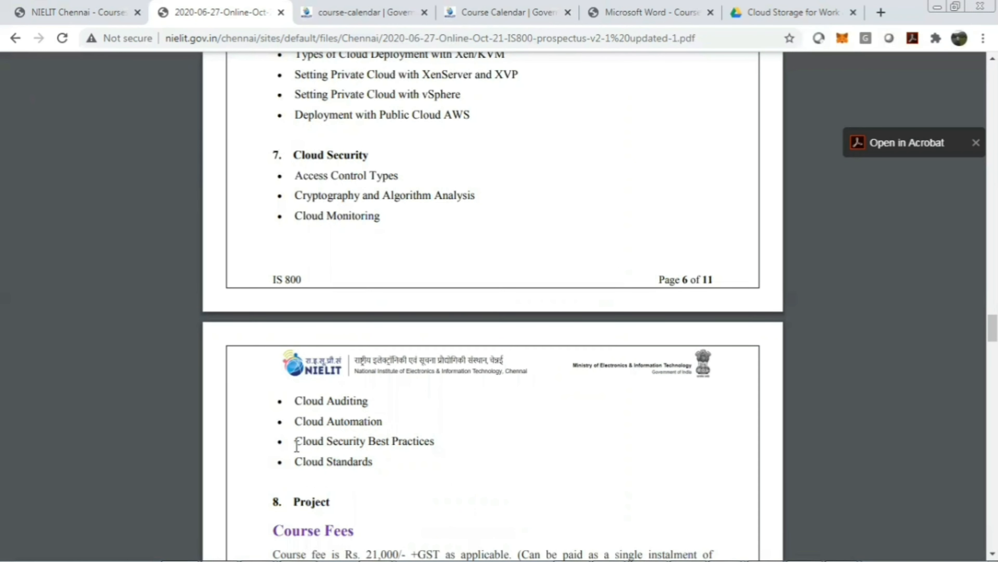
mouse_move(318, 463)
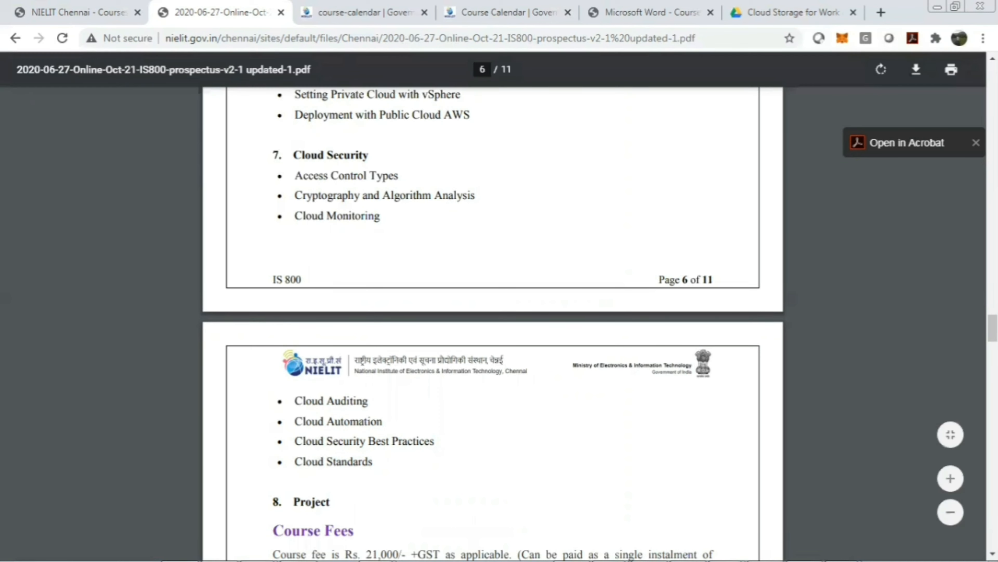
Scroll to page 7's Course Fees table with instalment amounts and last dates.
scroll(down, 3)
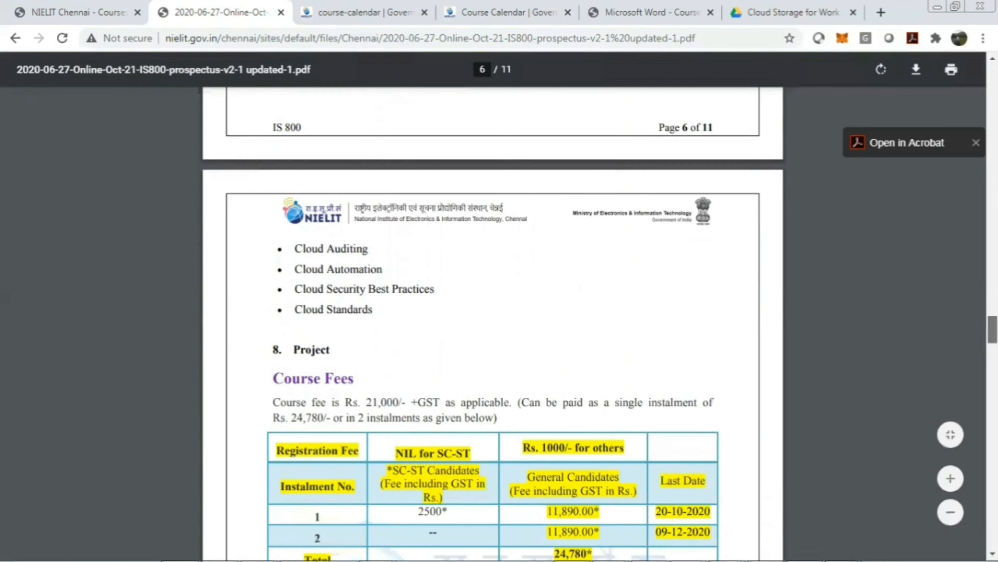
scroll(down, 3)
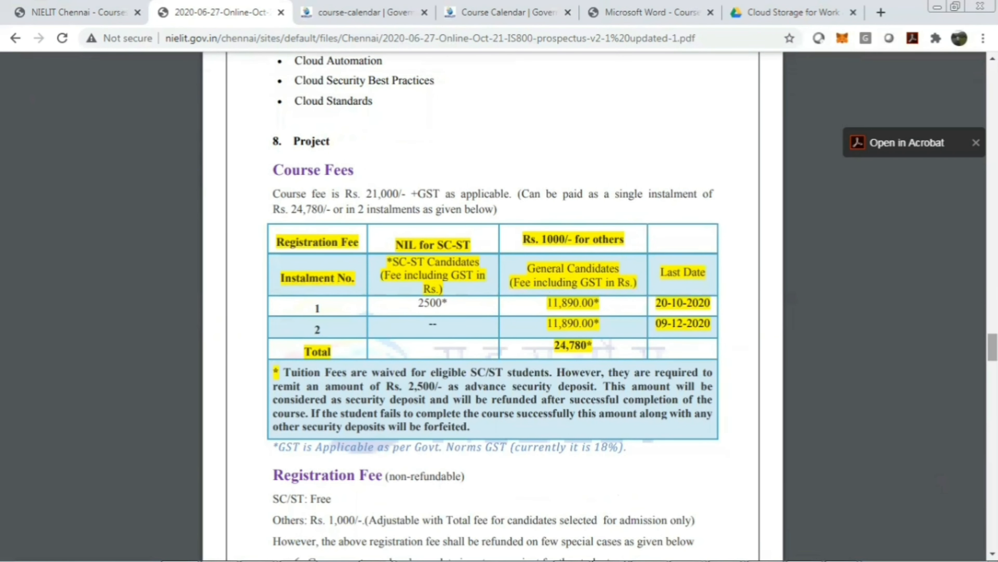
mouse_move(360, 200)
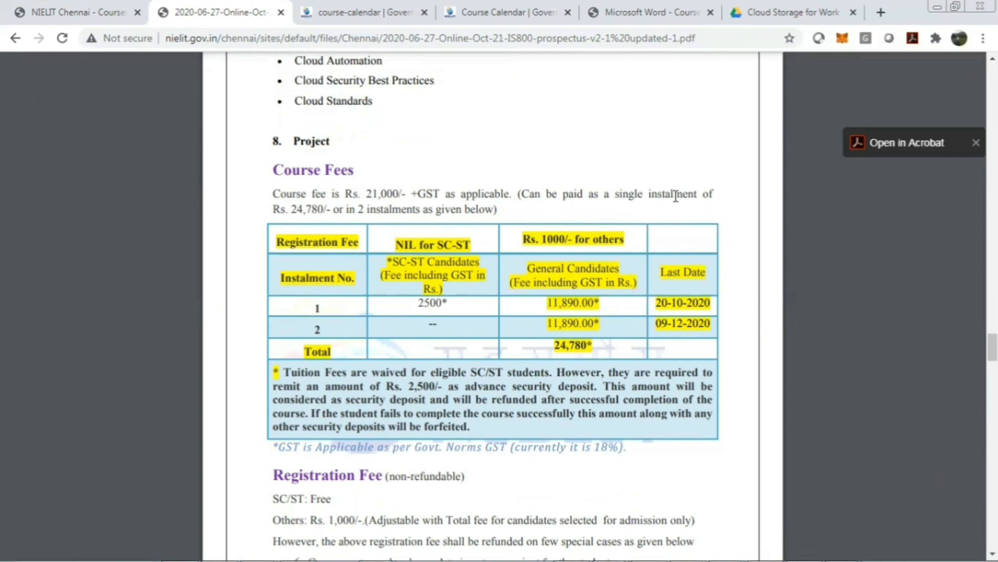
mouse_move(293, 209)
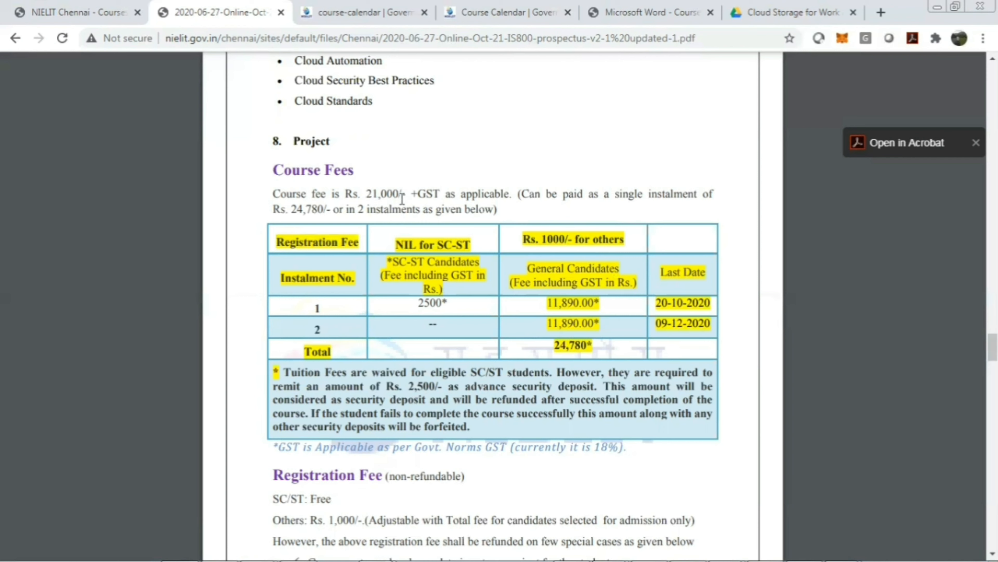
mouse_move(594, 300)
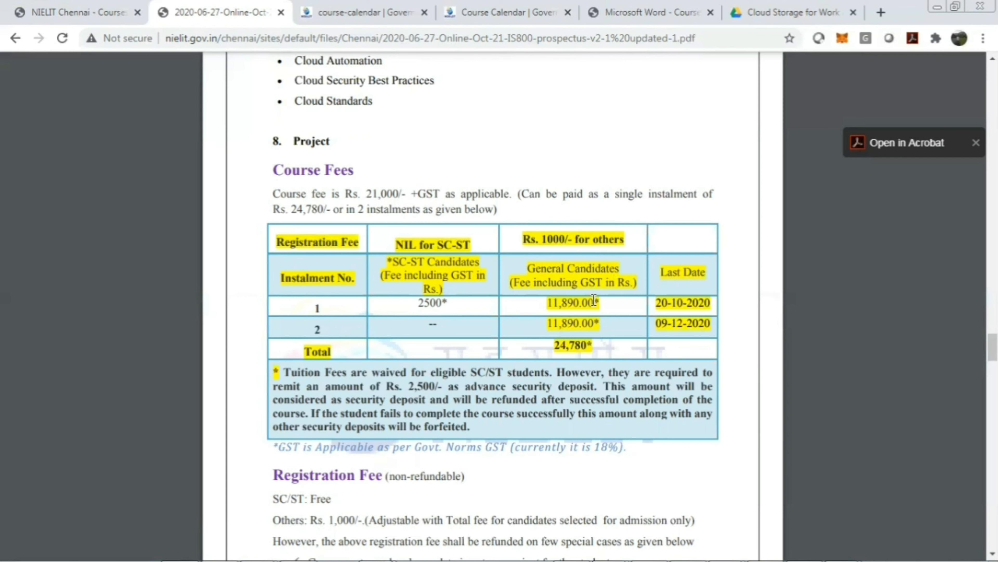
mouse_move(561, 346)
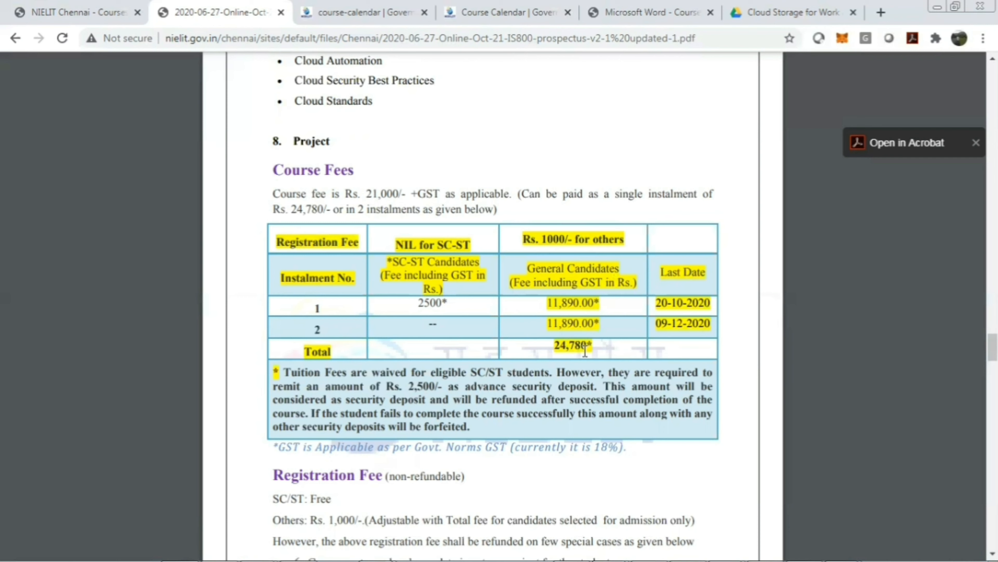
mouse_move(683, 277)
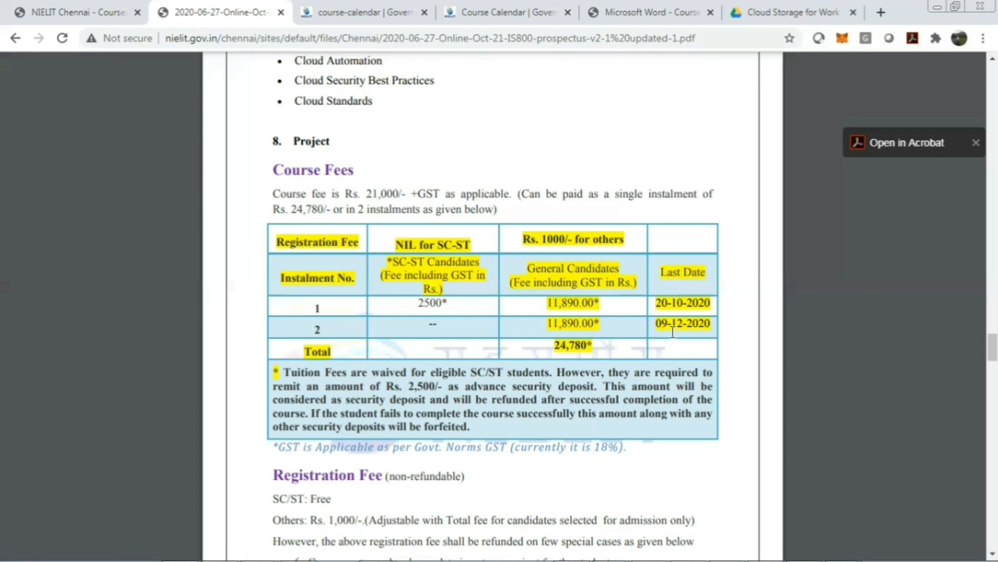
mouse_move(699, 332)
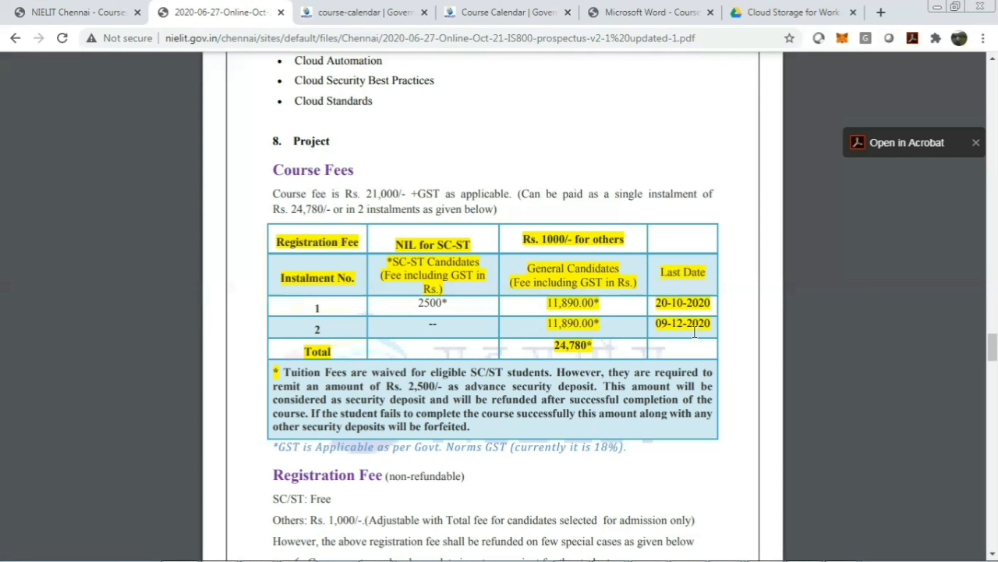
mouse_move(677, 330)
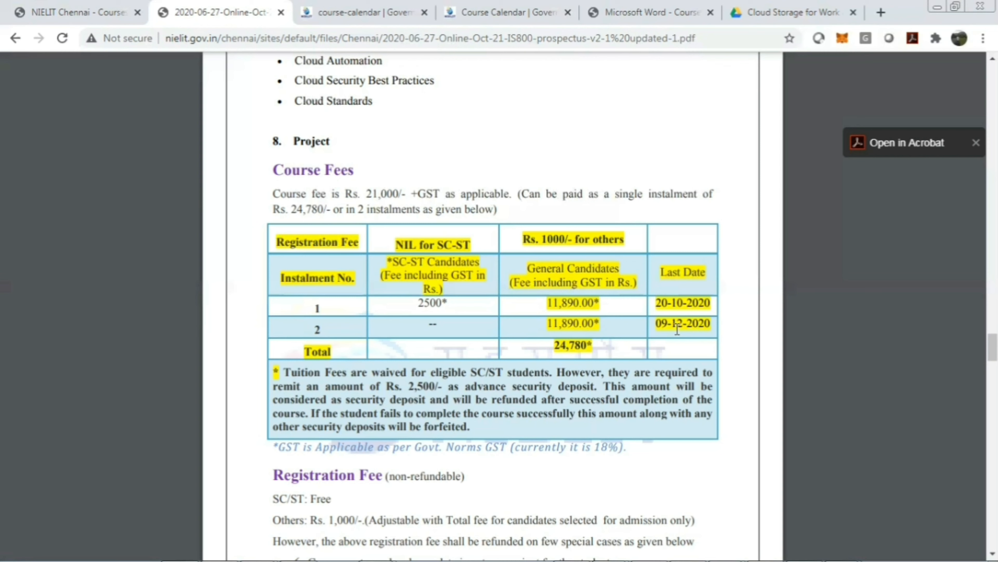
mouse_move(677, 329)
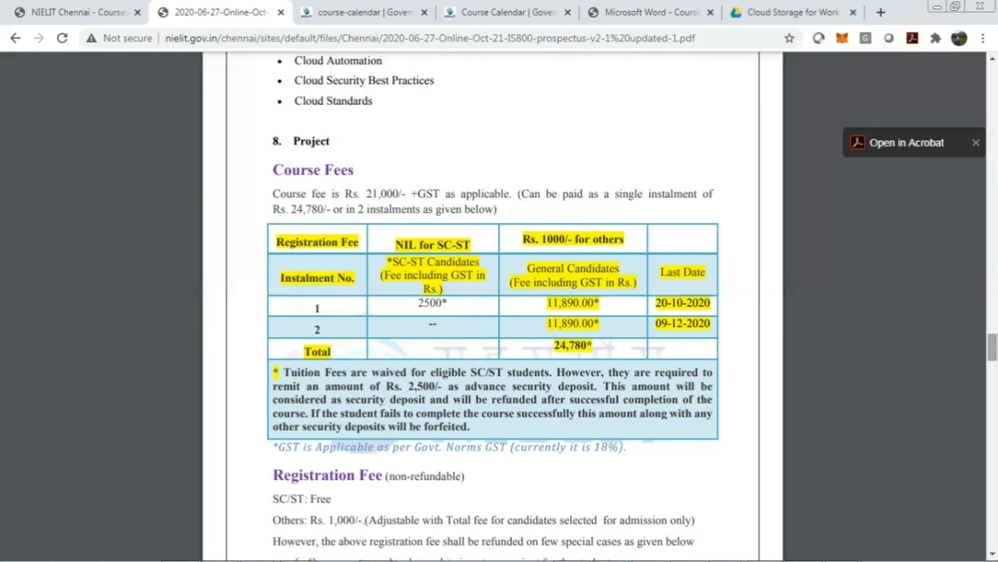
Scroll to the Registration Fee and Eligibility sections ending page 7, reaching Number of Seats.
scroll(down, 3)
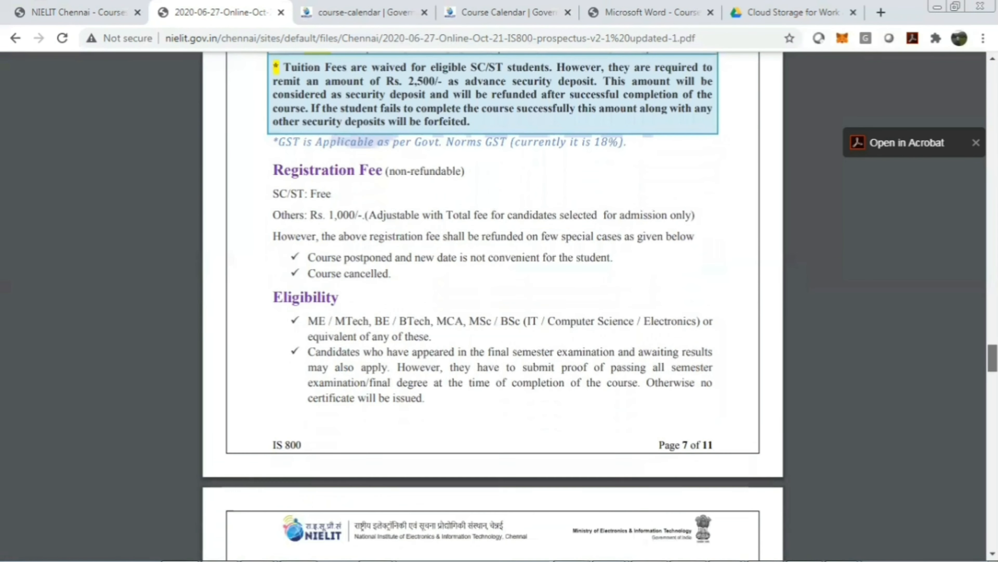
scroll(down, 3)
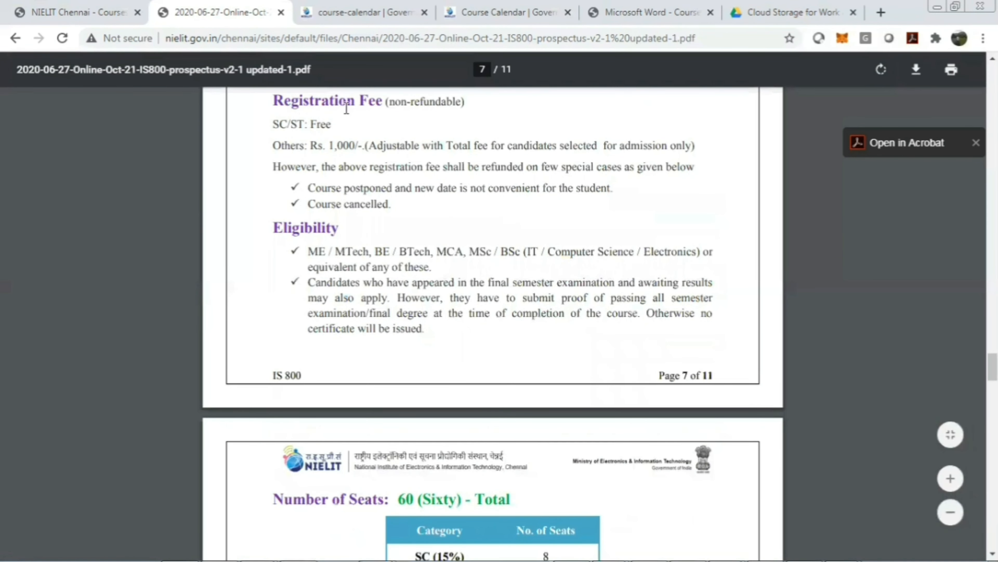
mouse_move(391, 105)
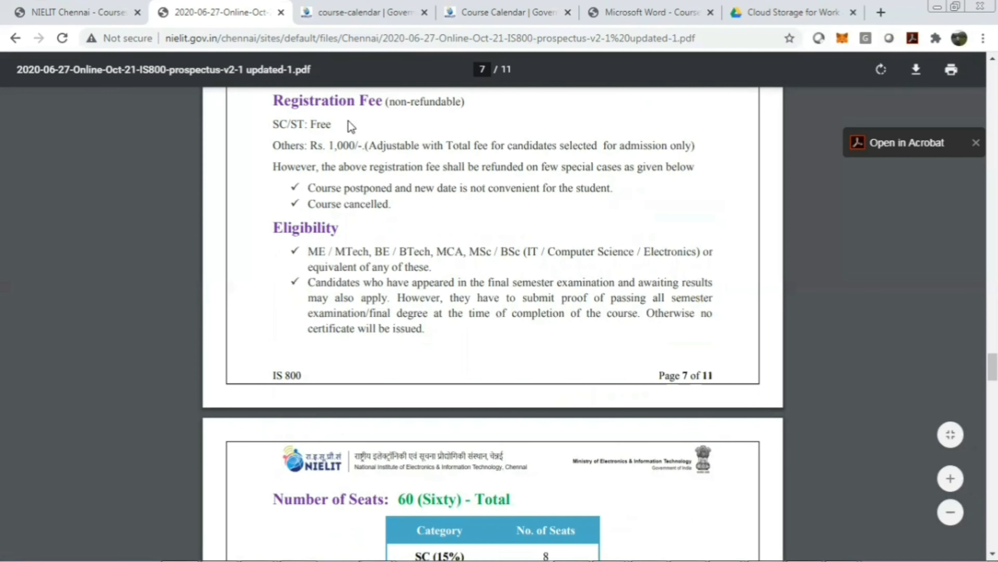
mouse_move(327, 127)
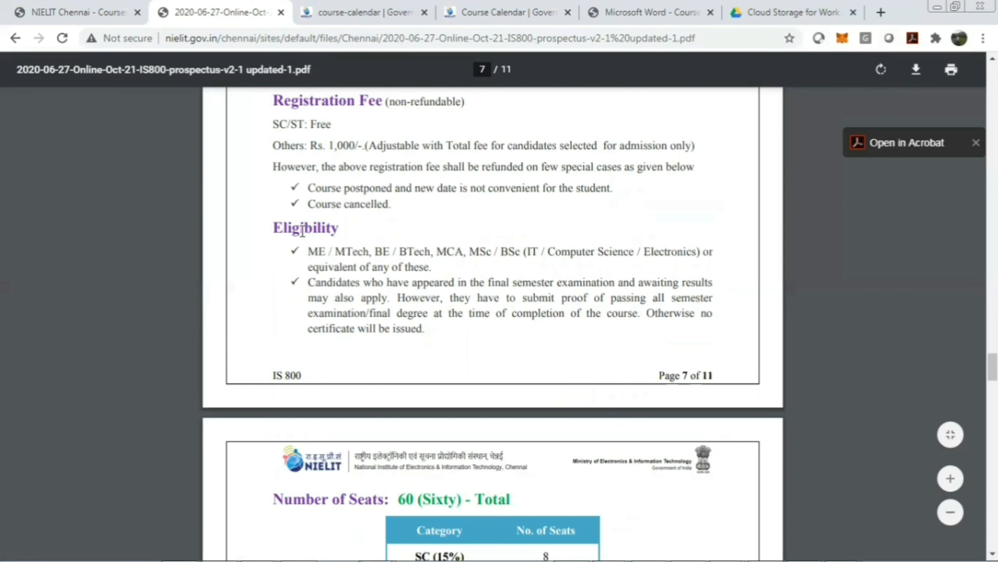
mouse_move(332, 251)
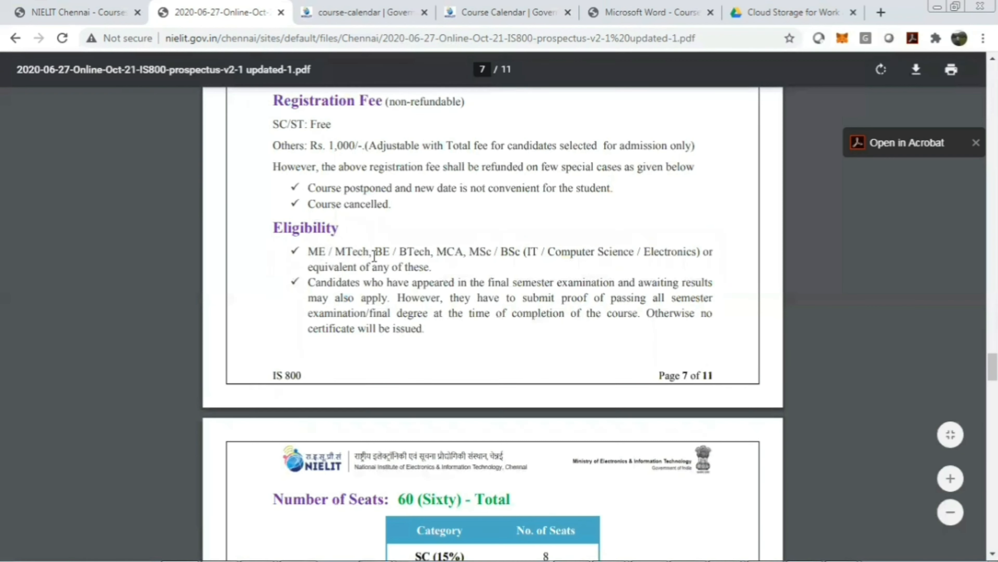
mouse_move(492, 256)
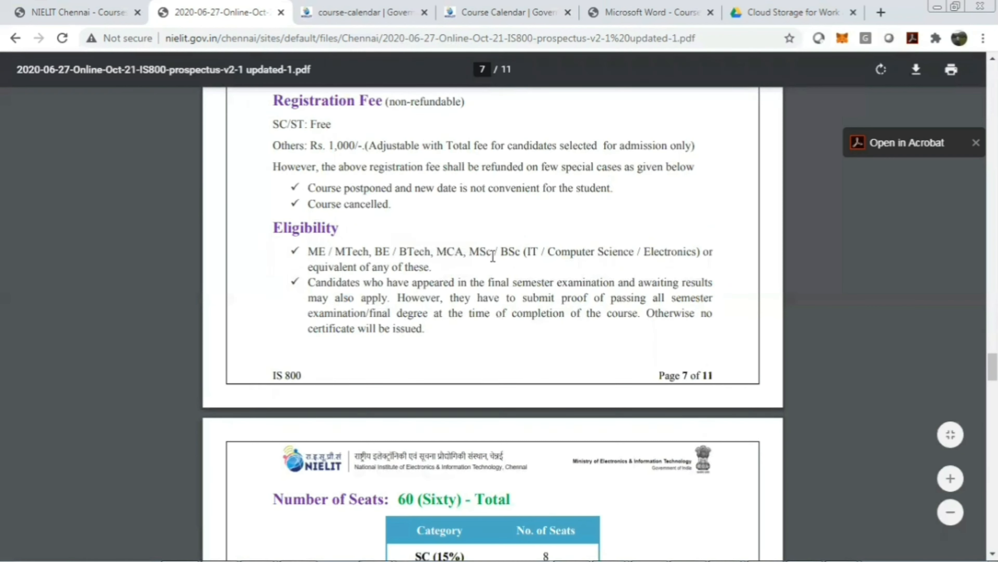
mouse_move(659, 263)
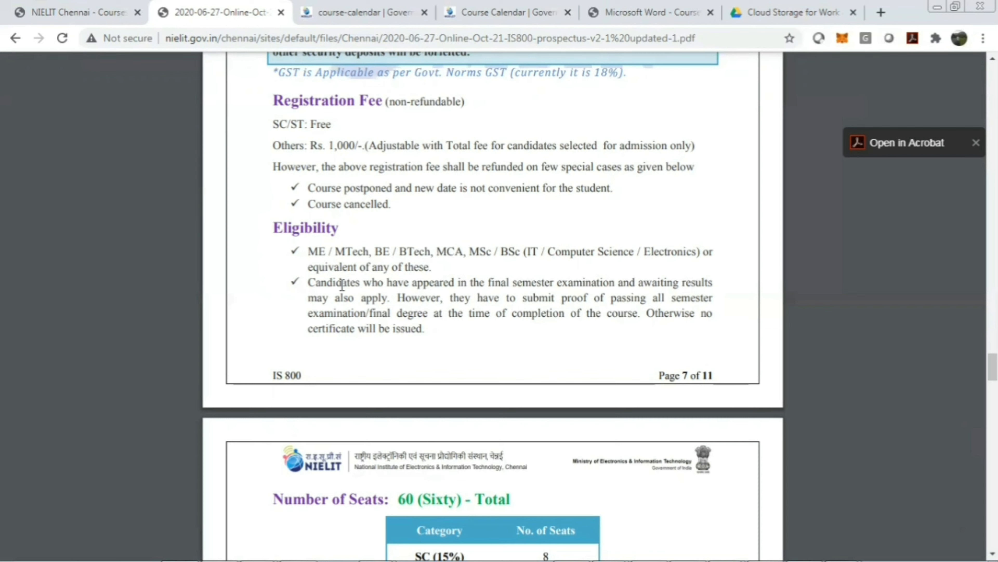
mouse_move(658, 318)
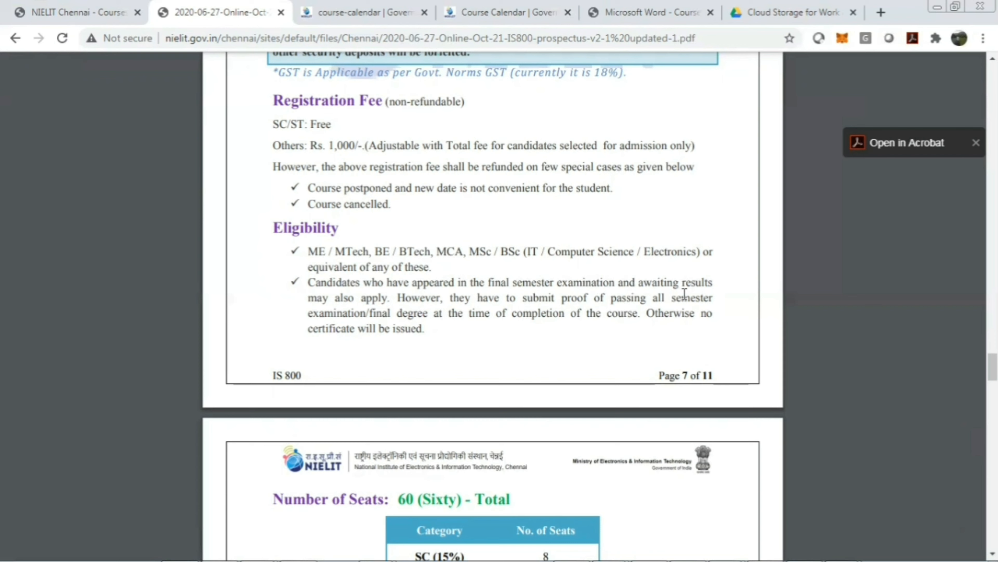
mouse_move(596, 280)
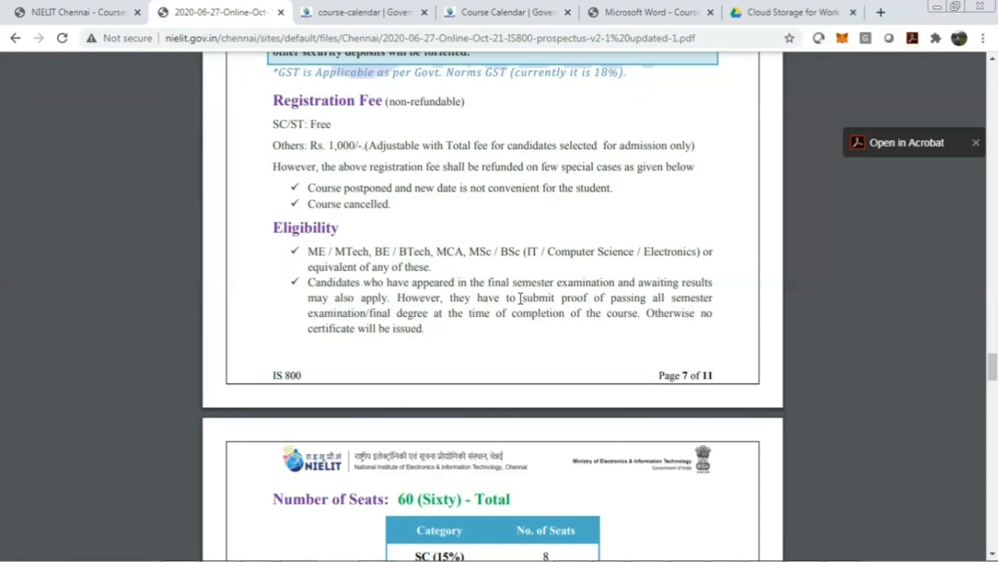
mouse_move(626, 308)
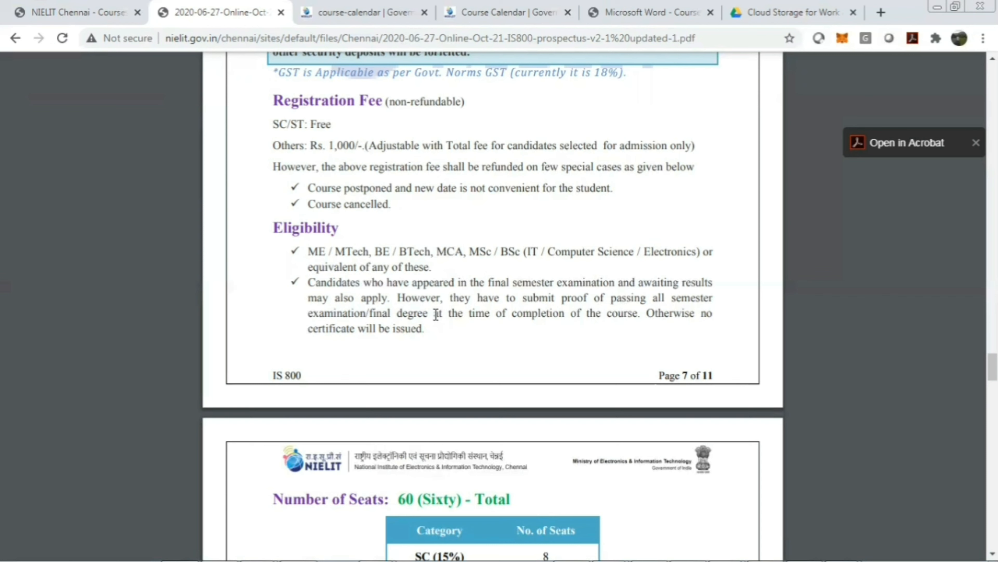
mouse_move(431, 321)
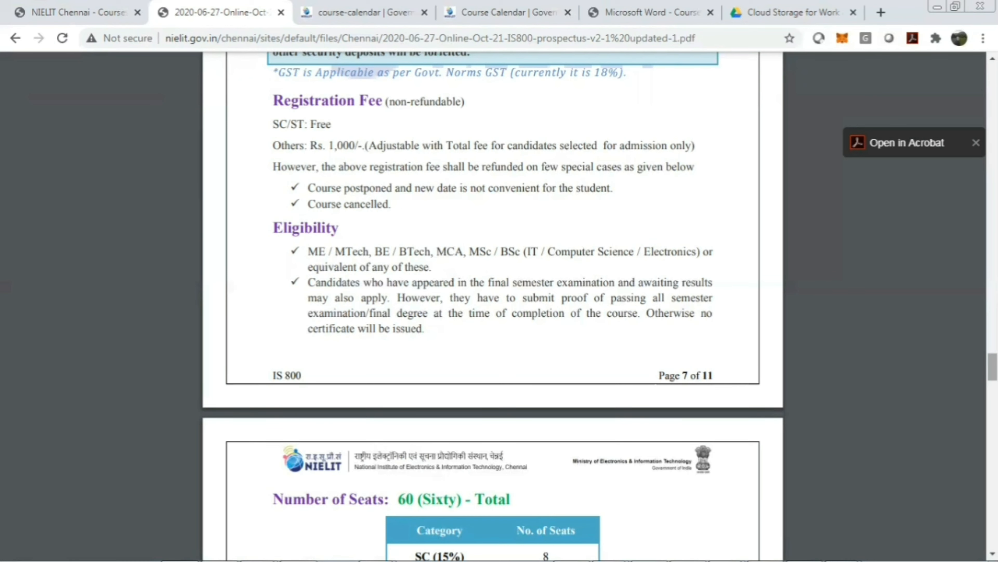
Scroll page 8's How to Apply section, then the NIELIT Chennai registration site to the Online training mode selector.
scroll(down, 3)
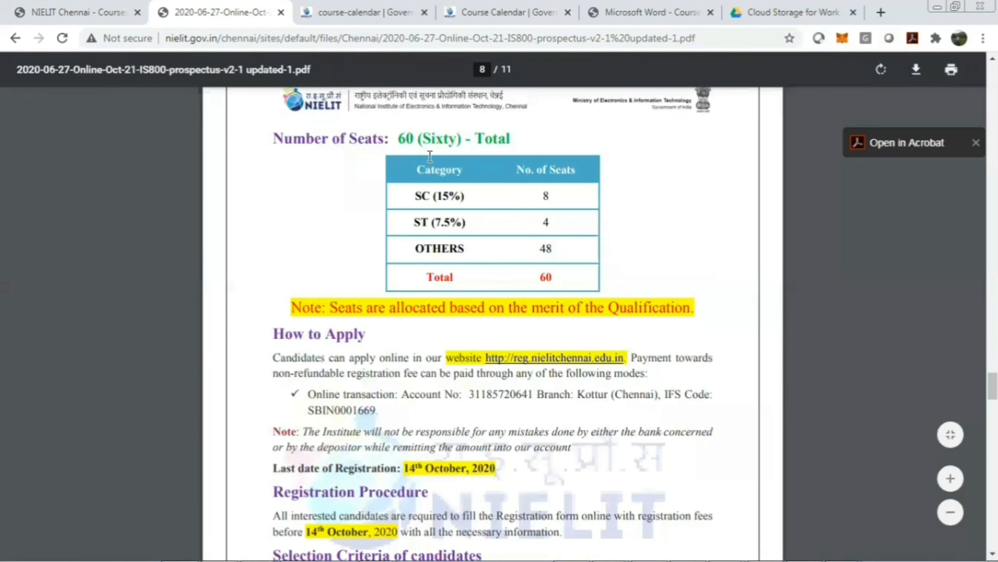
mouse_move(417, 198)
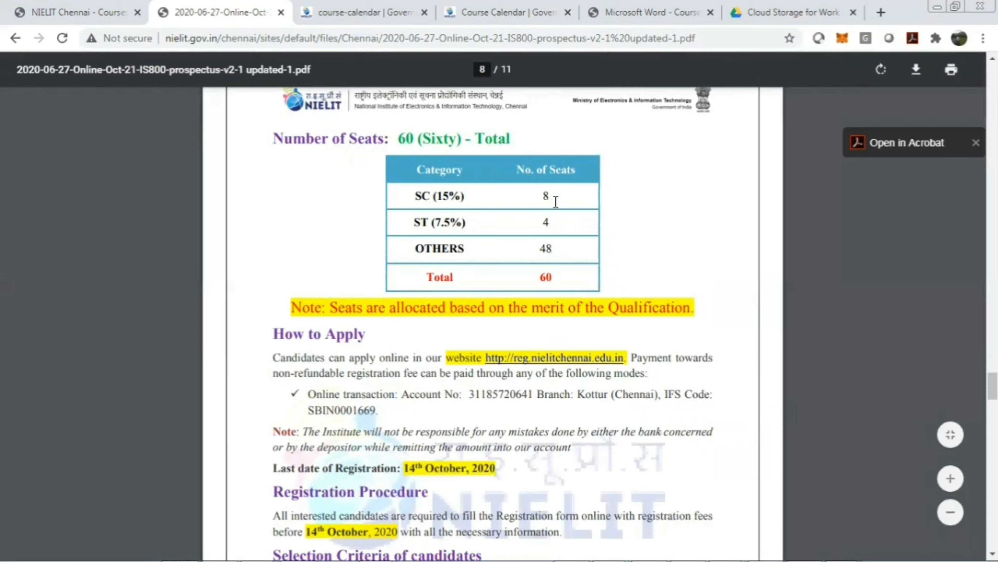
mouse_move(539, 219)
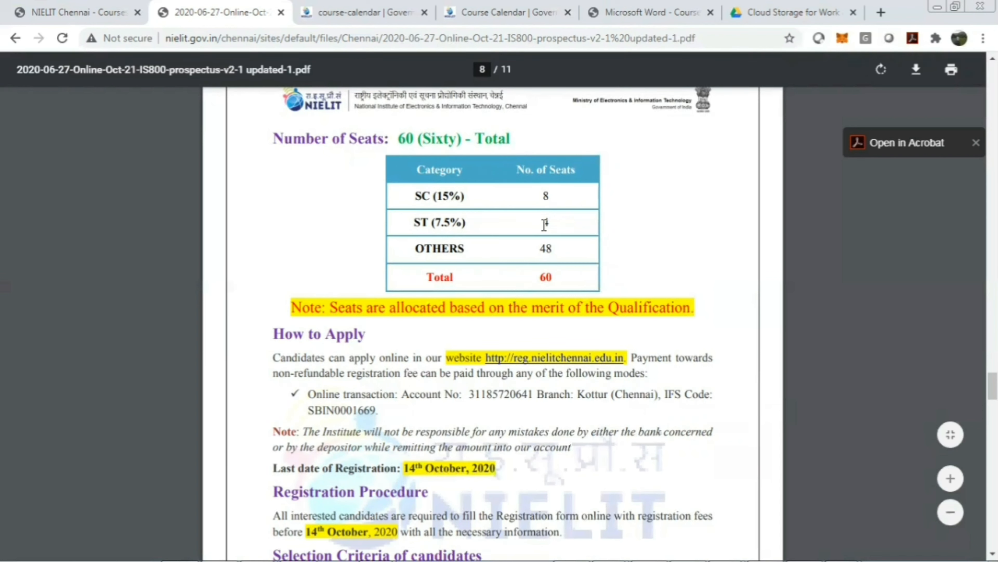
mouse_move(463, 248)
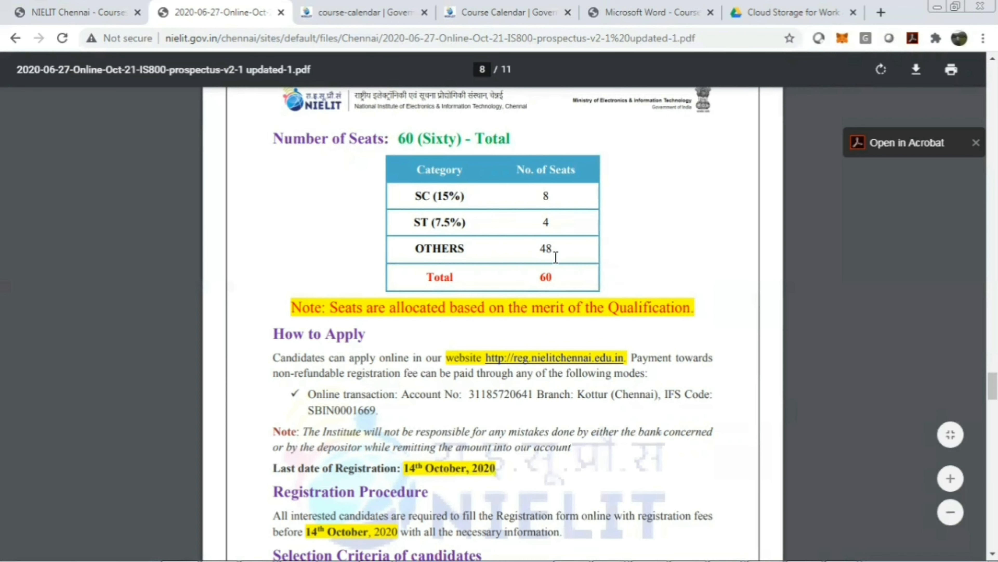
mouse_move(468, 312)
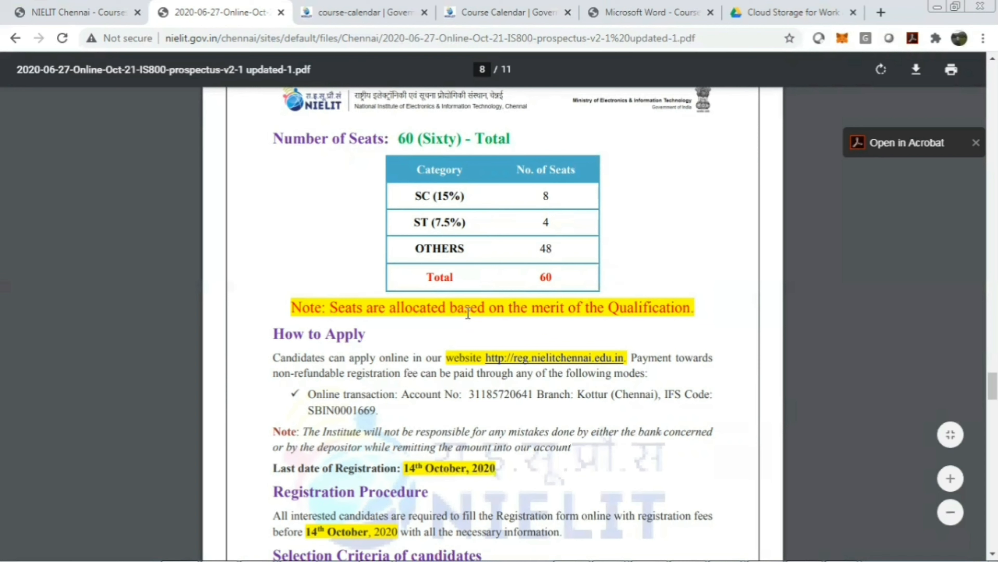
mouse_move(644, 317)
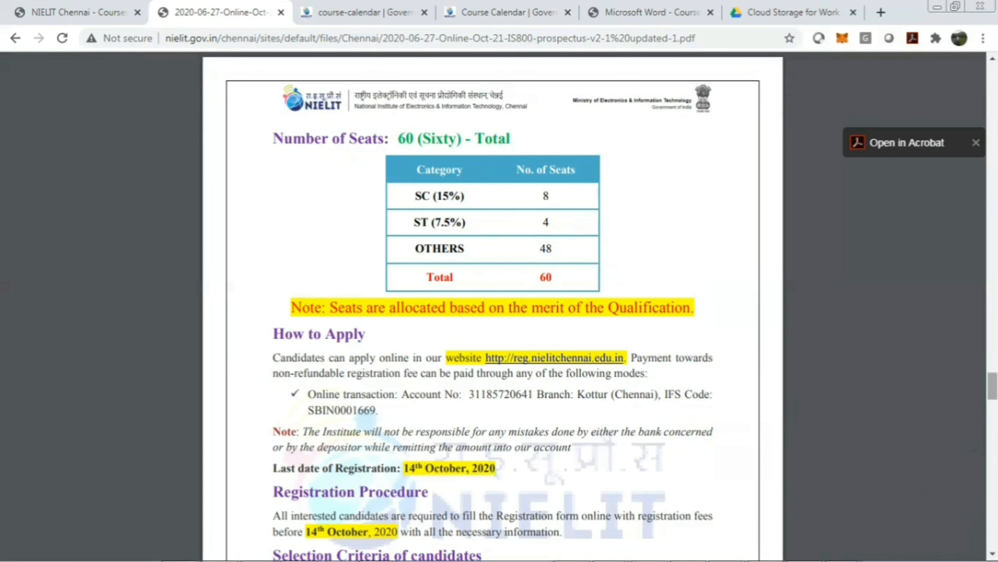
scroll(down, 3)
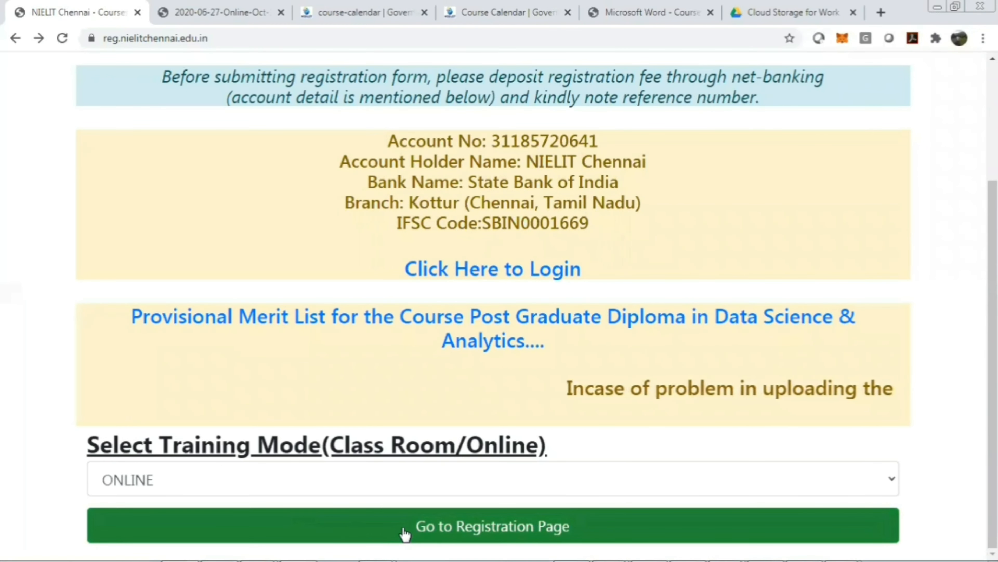
Go to the registration page for online training and scroll to the Select Course field.
click(492, 525)
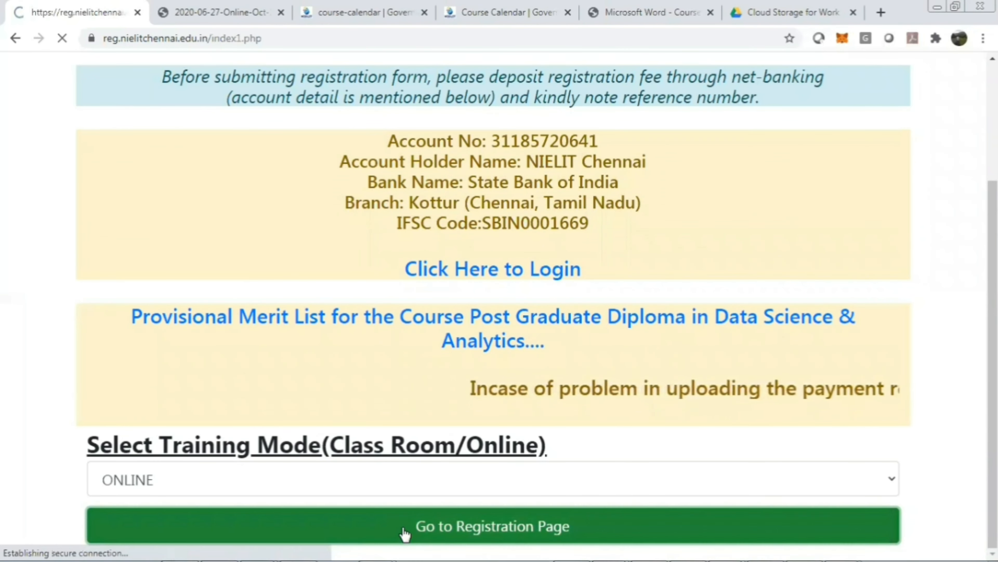
click(492, 525)
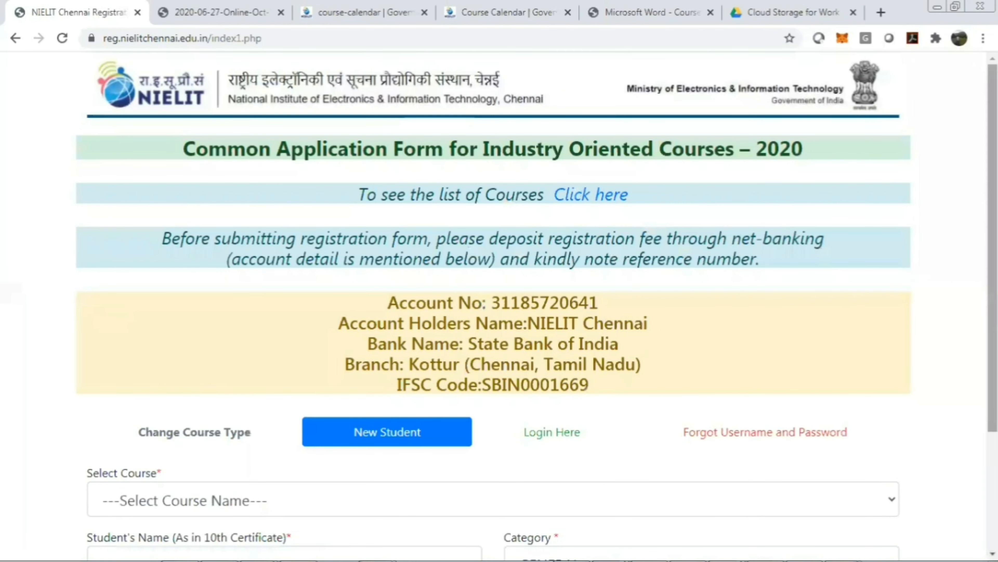
scroll(down, 3)
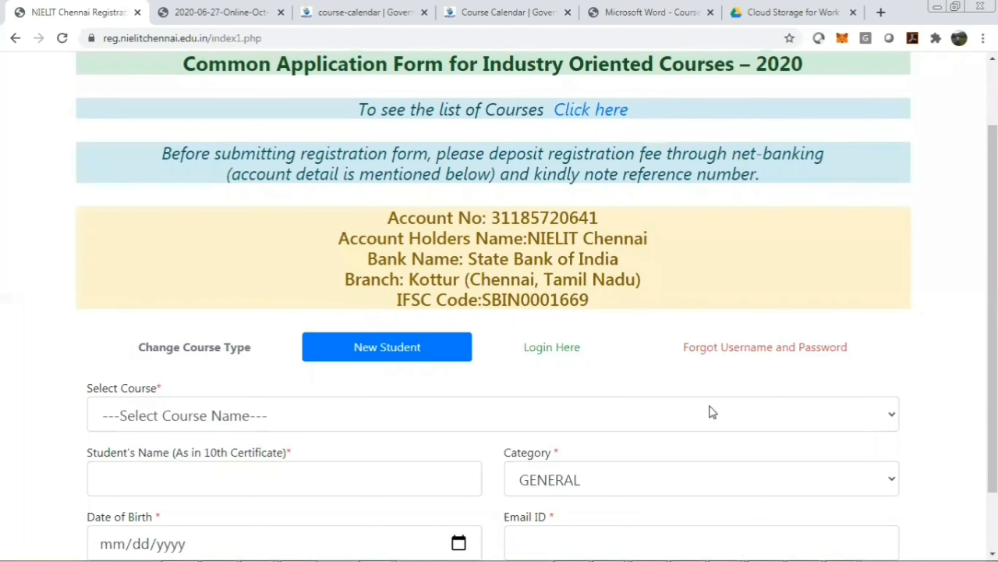
Select POST GRADUATE DIPLOMA IN CLOUD COMPUTING (e-Learning) as the course, then return to the prospectus PDF.
click(490, 414)
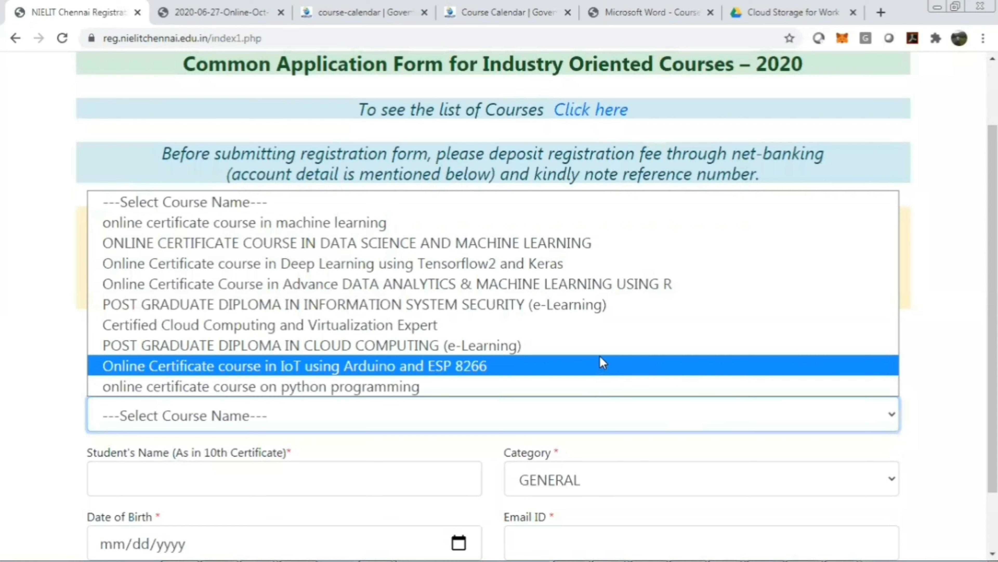
mouse_move(615, 344)
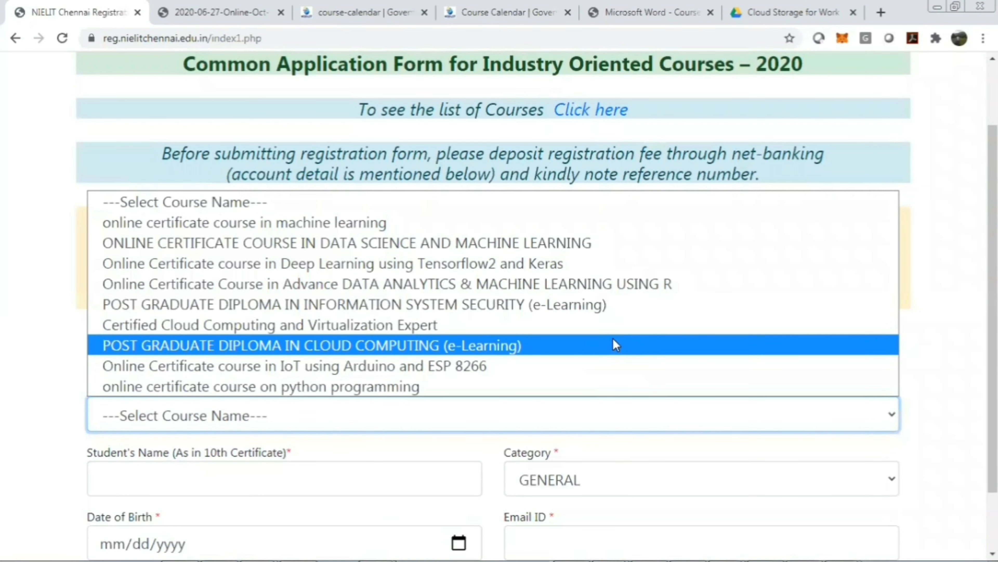
click(312, 345)
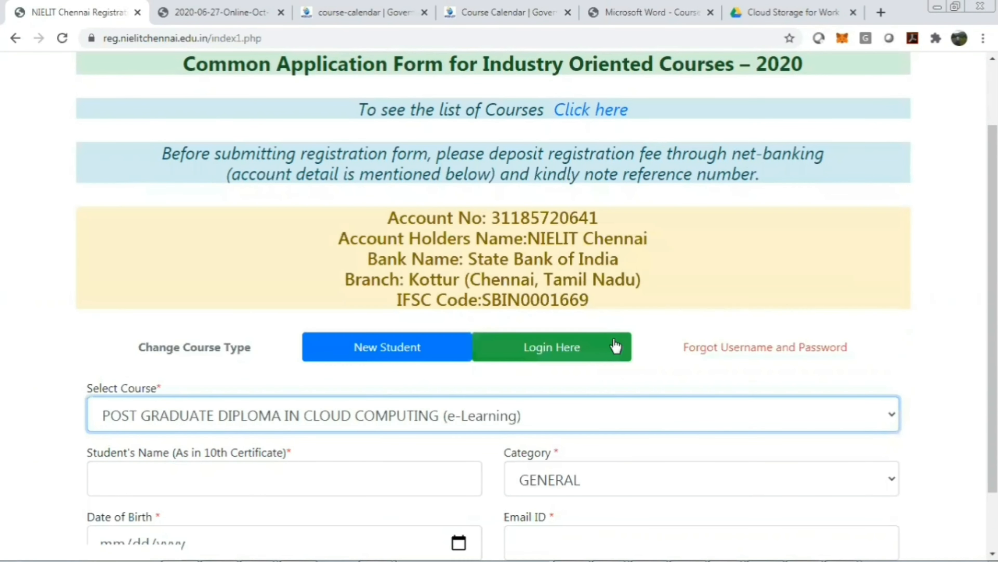
click(386, 346)
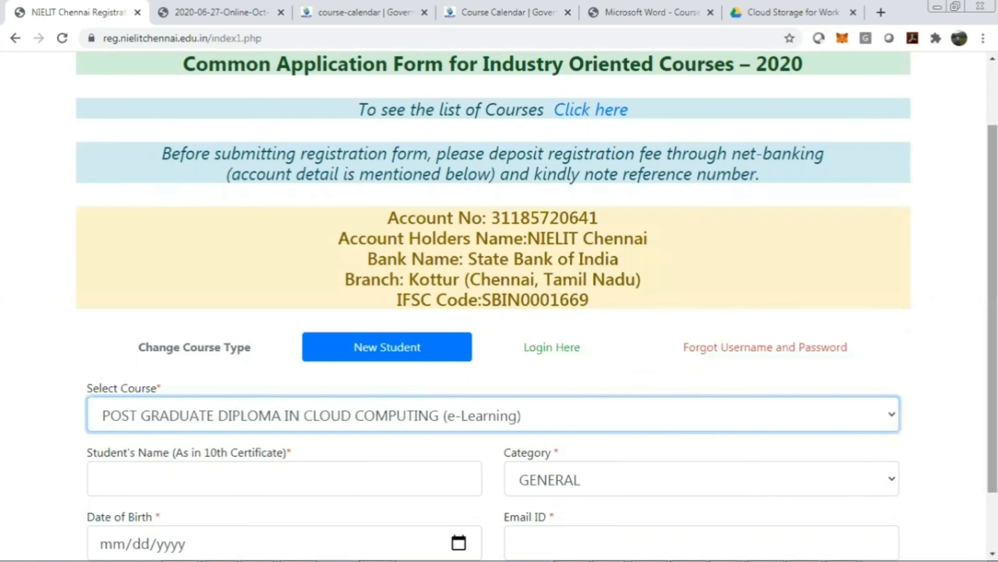
scroll(down, 3)
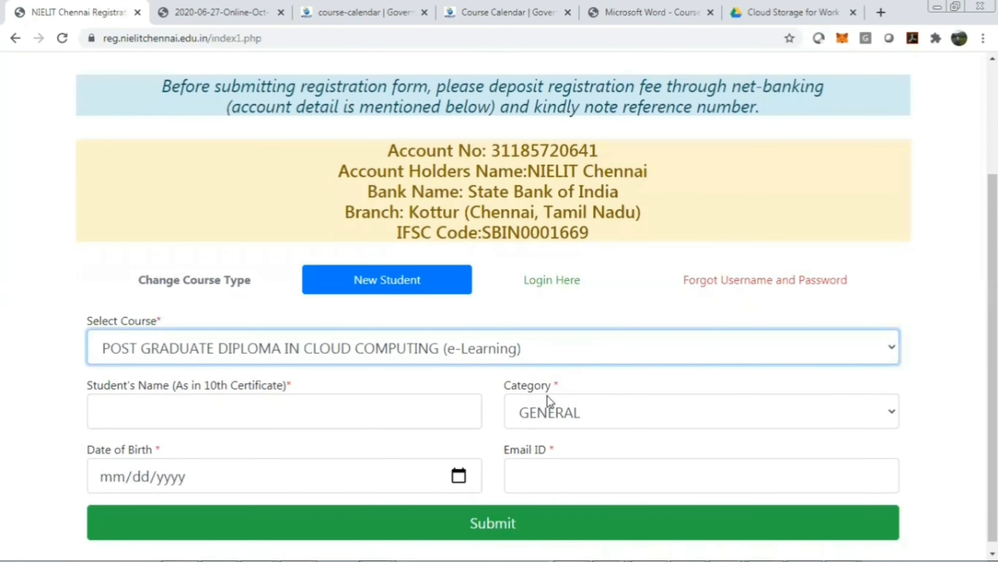
mouse_move(579, 508)
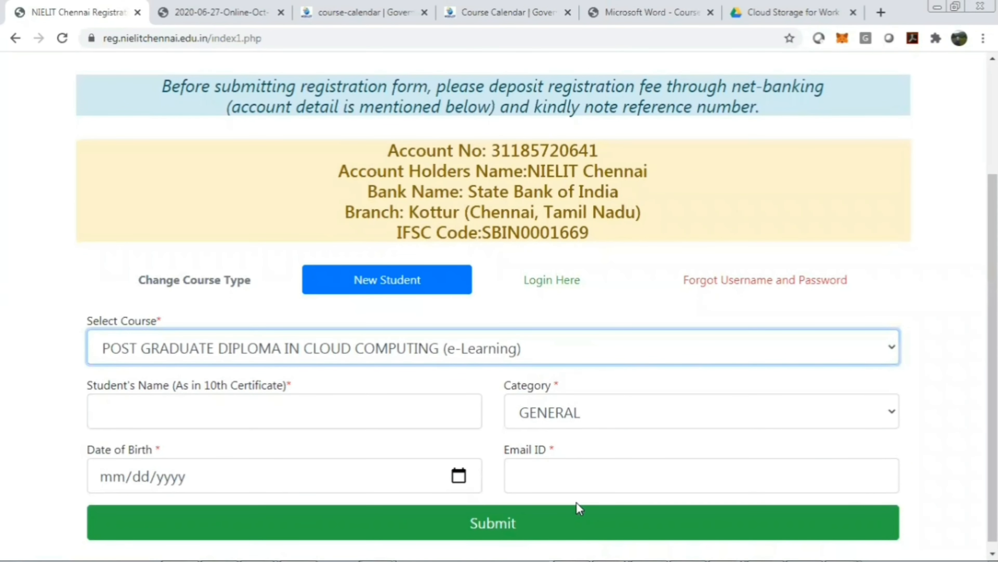
mouse_move(246, 66)
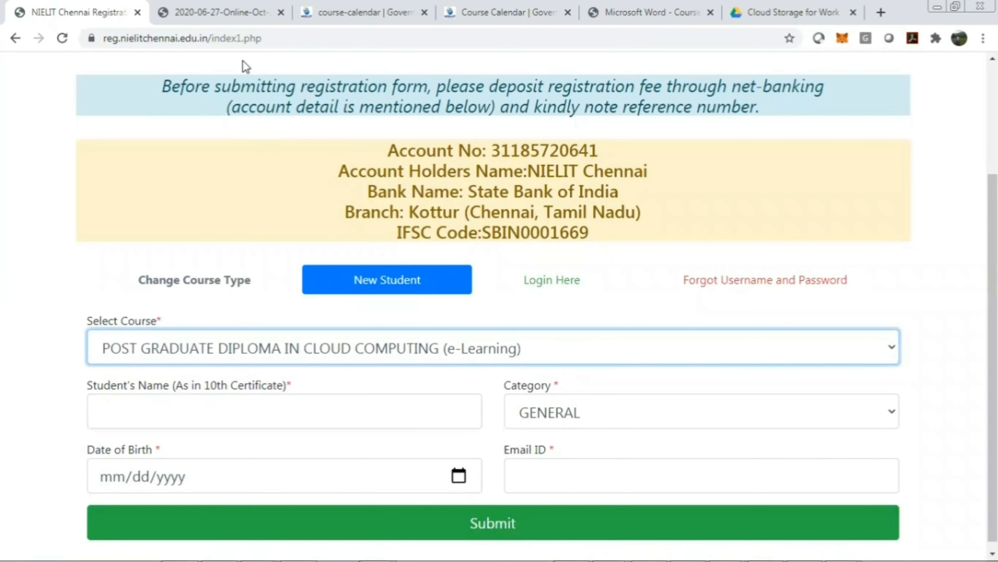
click(219, 12)
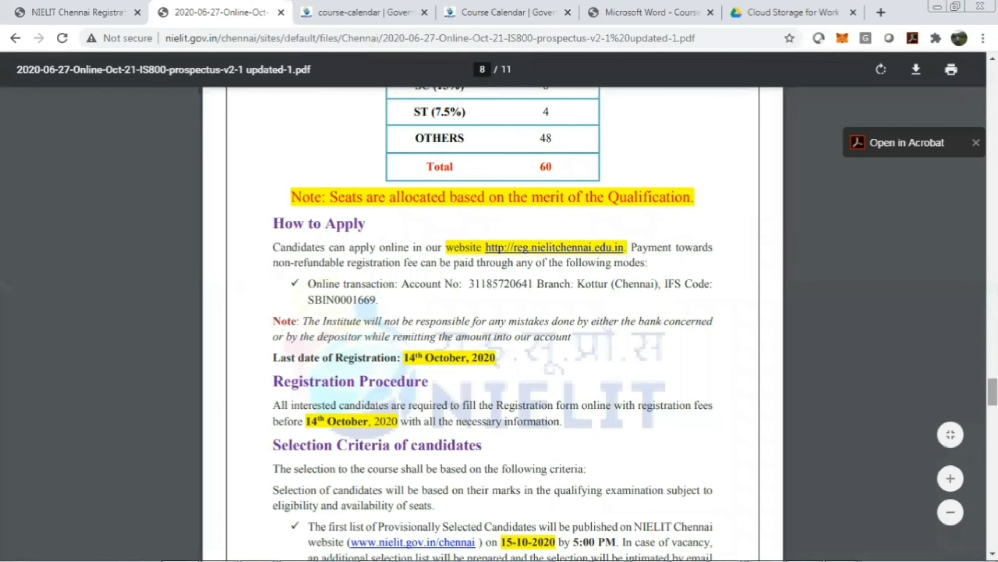
Scroll through page 8's Selection Criteria toward page 9 on admission and course timings.
scroll(down, 3)
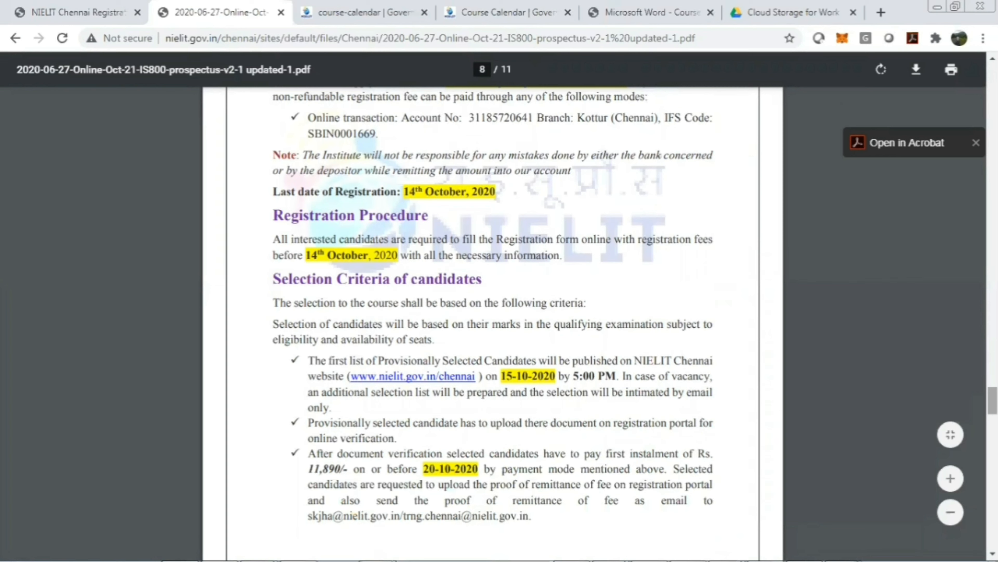
mouse_move(516, 394)
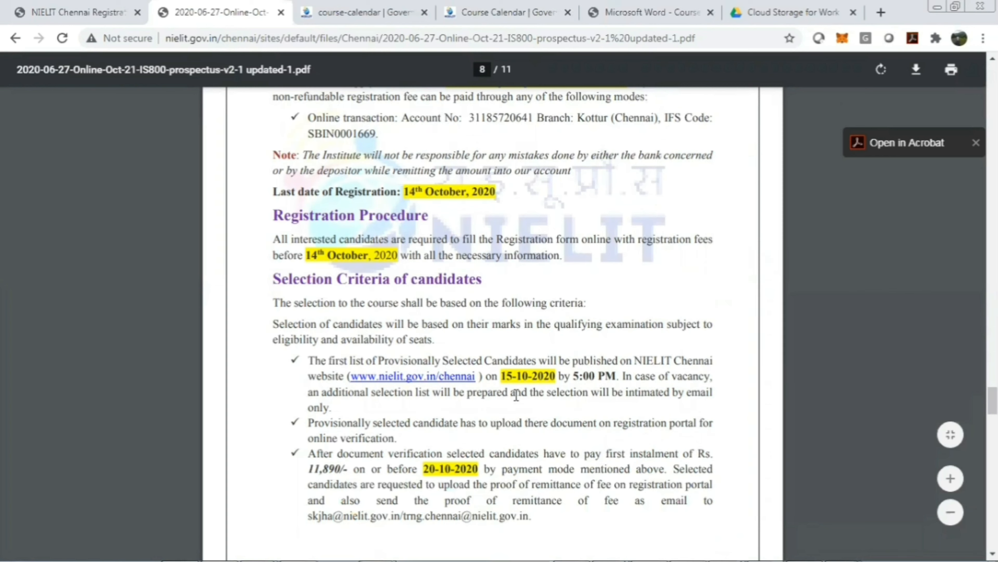
mouse_move(508, 368)
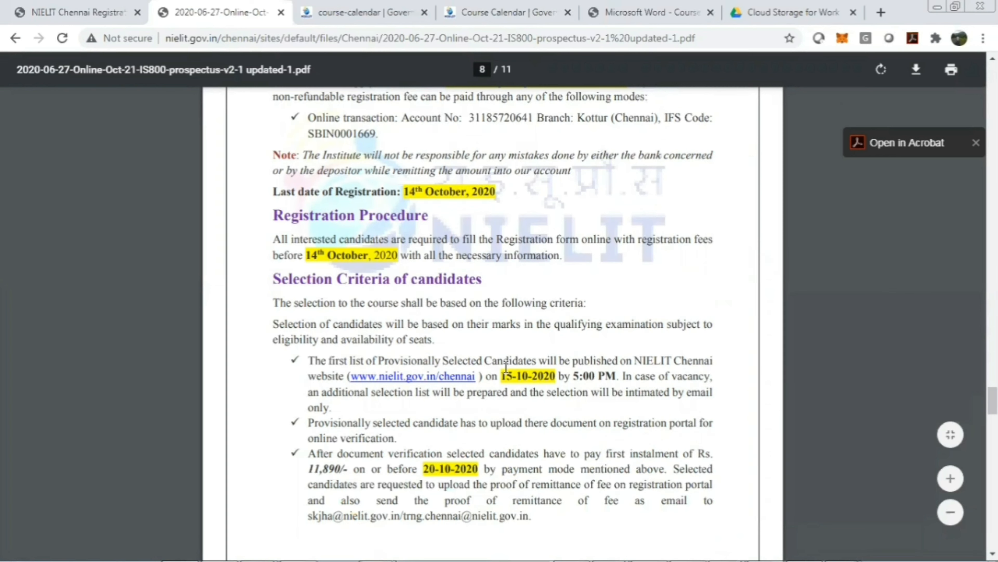
mouse_move(655, 369)
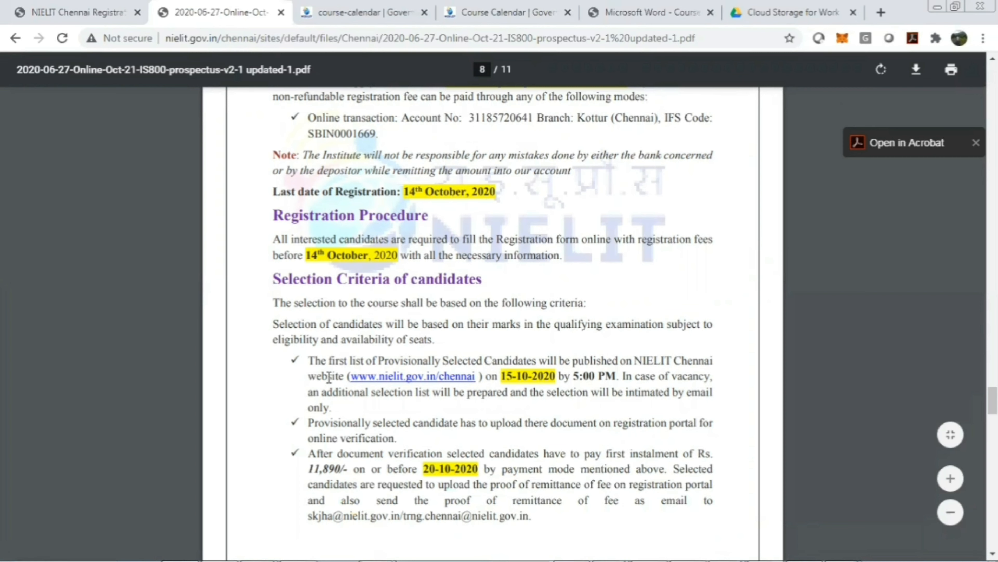
mouse_move(566, 386)
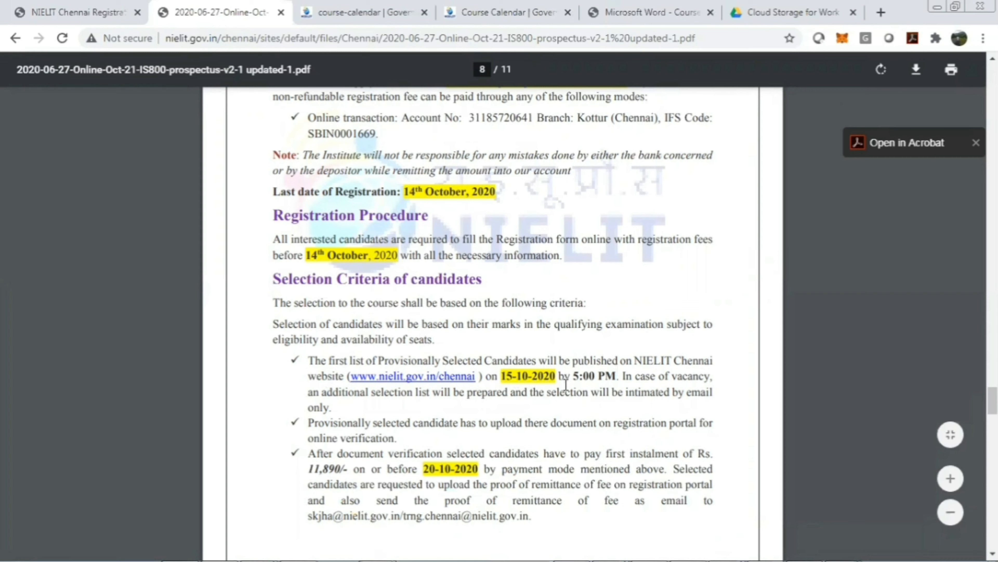
mouse_move(470, 386)
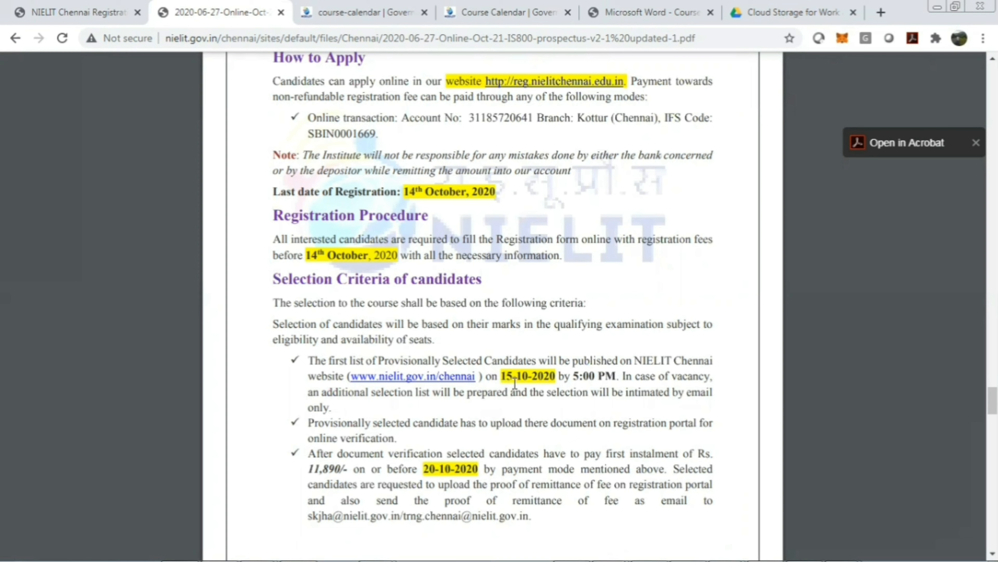
mouse_move(549, 390)
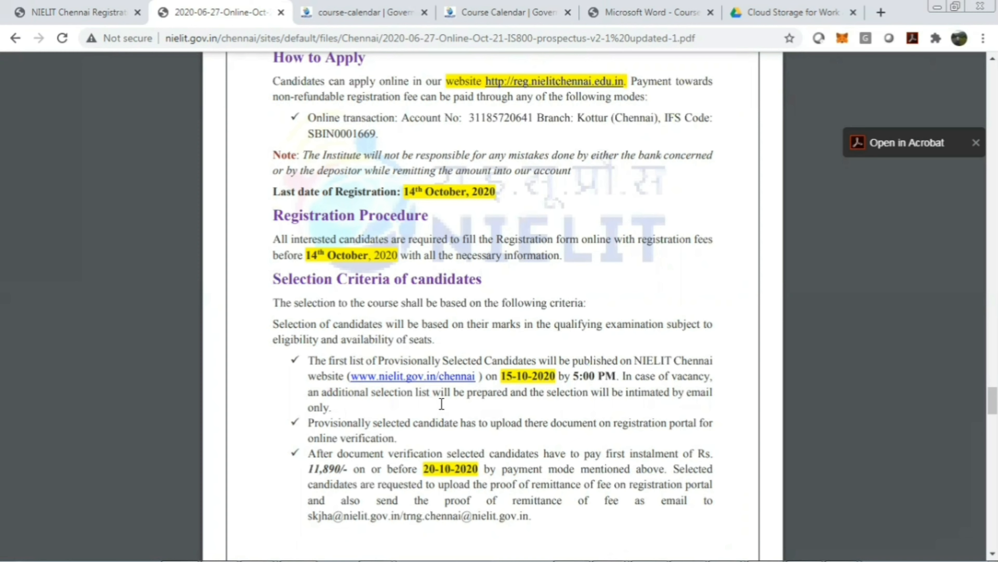
mouse_move(603, 405)
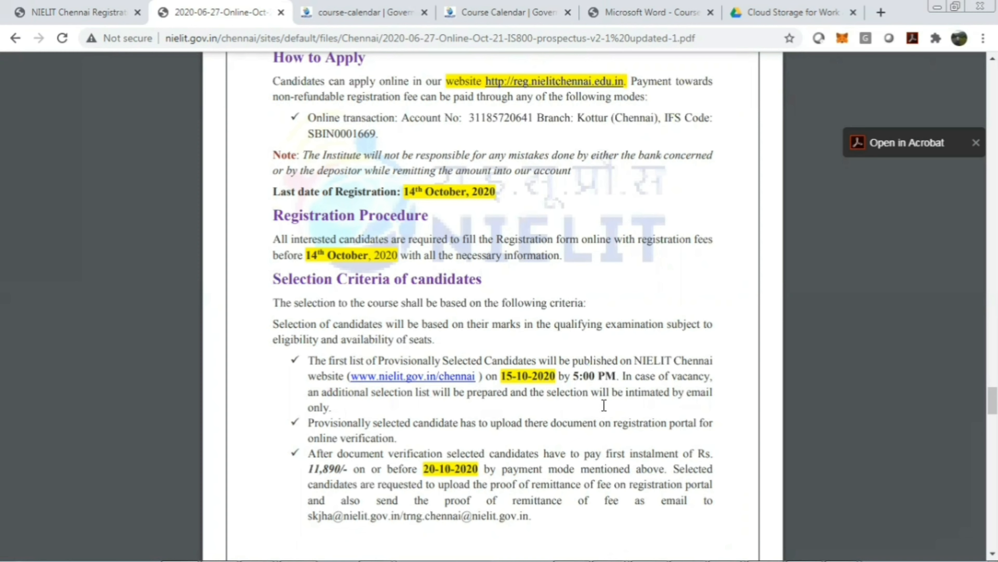
mouse_move(669, 357)
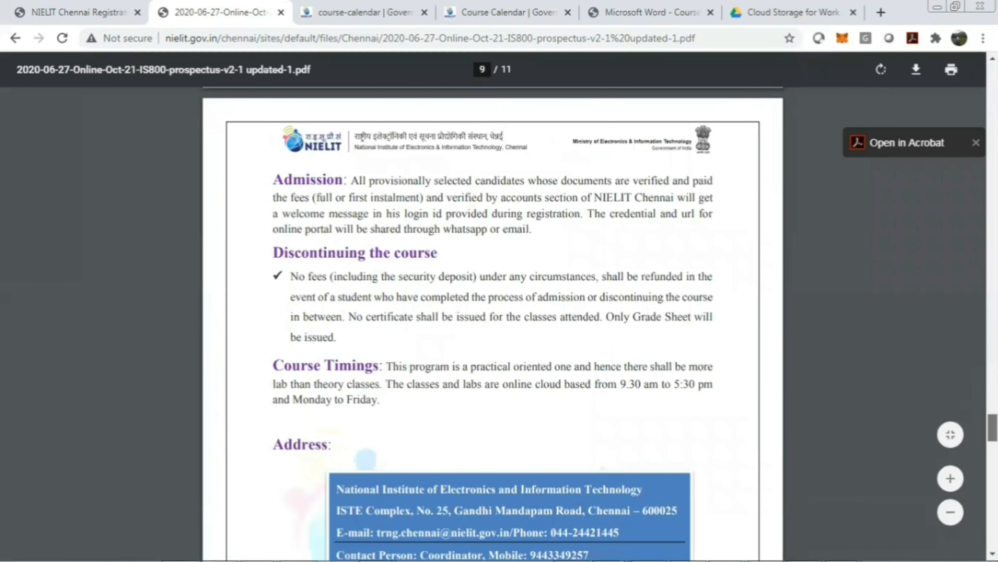
scroll(down, 3)
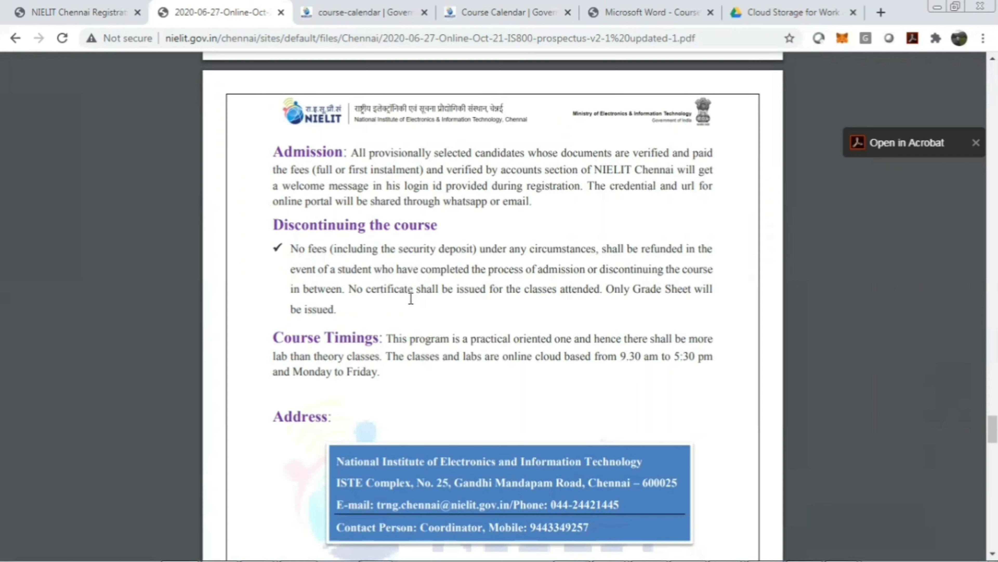
mouse_move(528, 295)
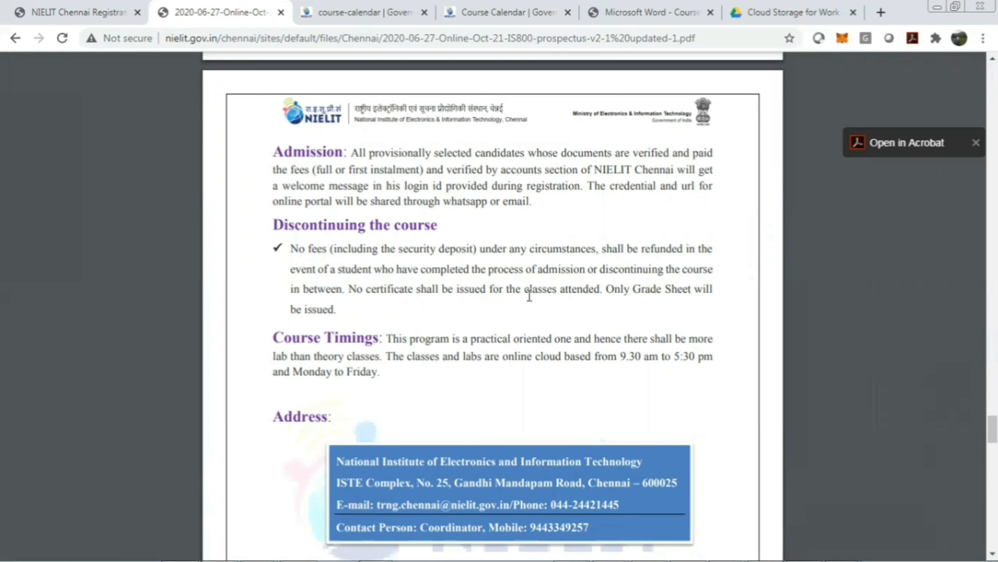
mouse_move(719, 296)
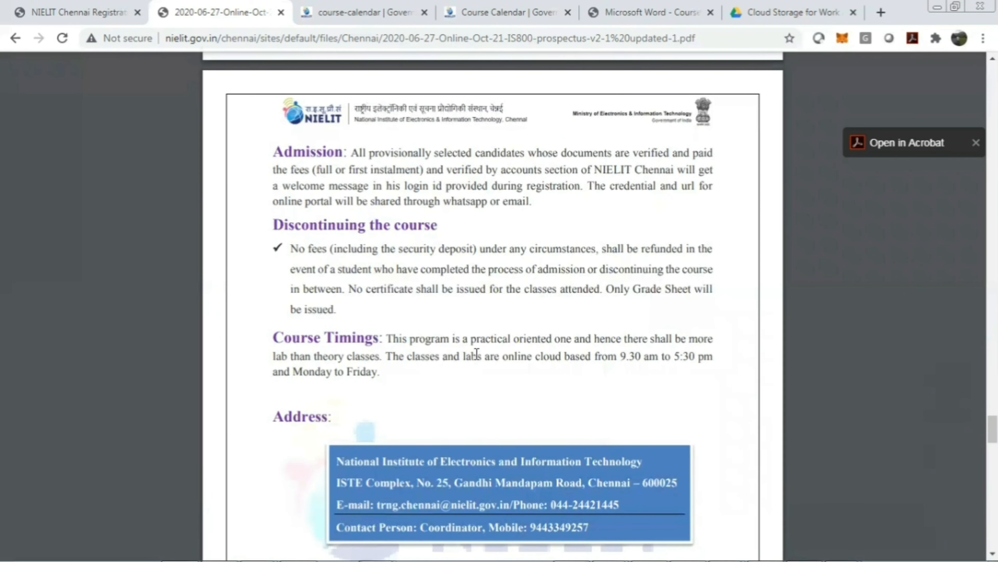
mouse_move(635, 345)
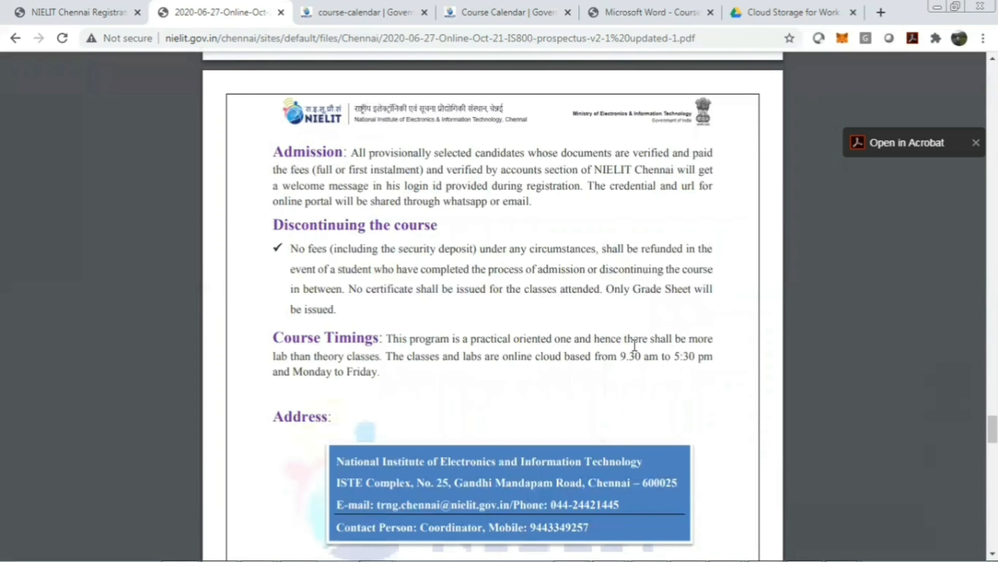
mouse_move(704, 341)
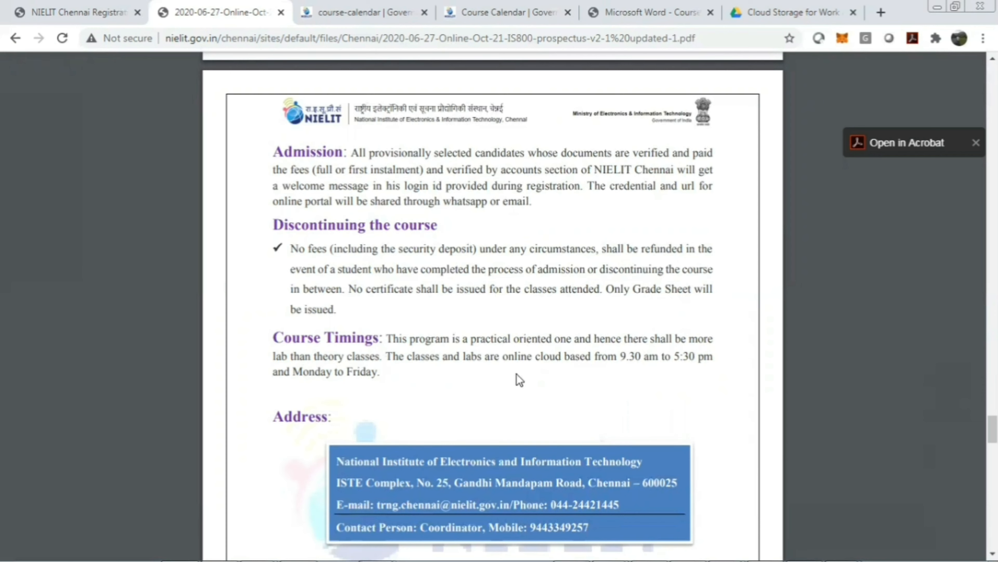
mouse_move(661, 363)
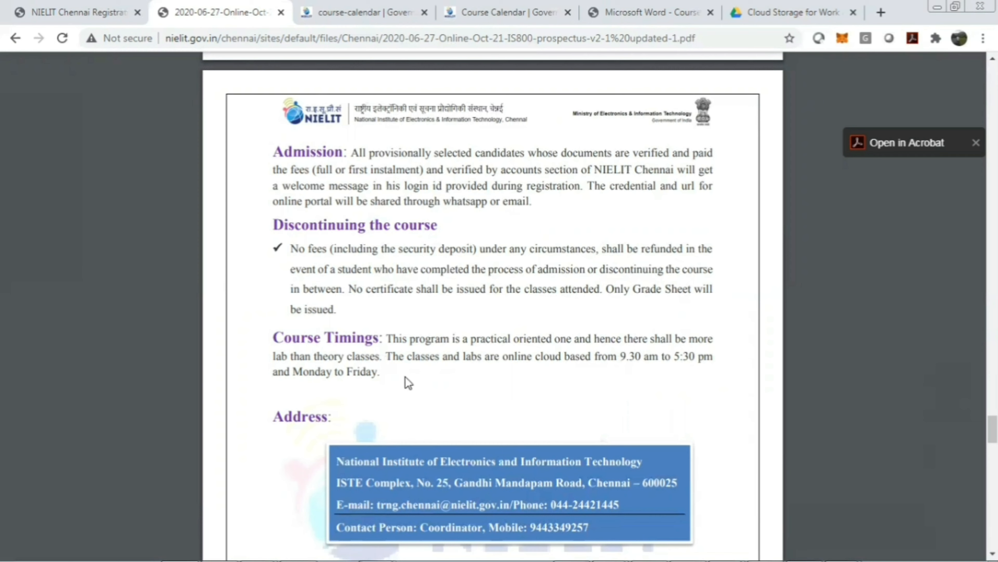
mouse_move(395, 390)
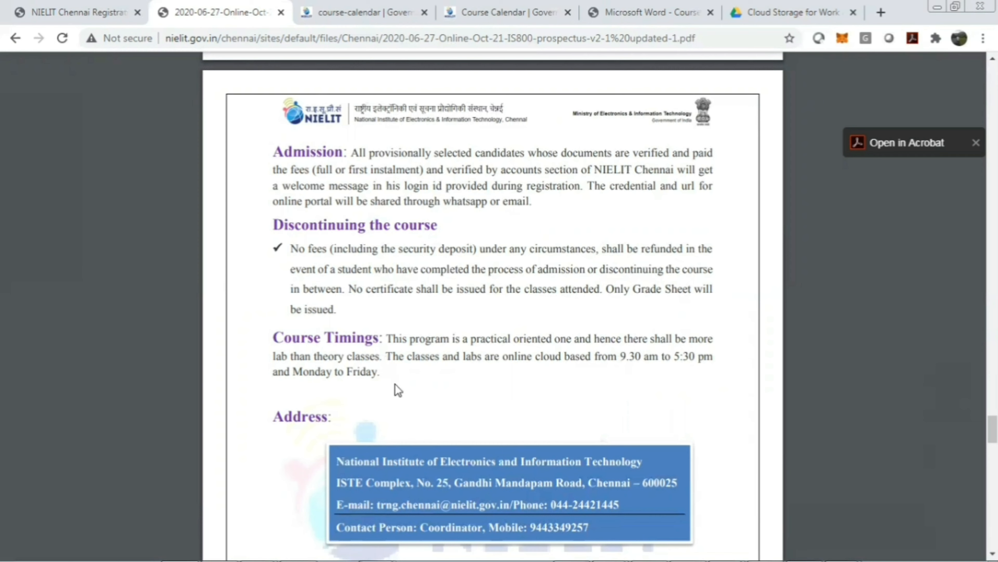